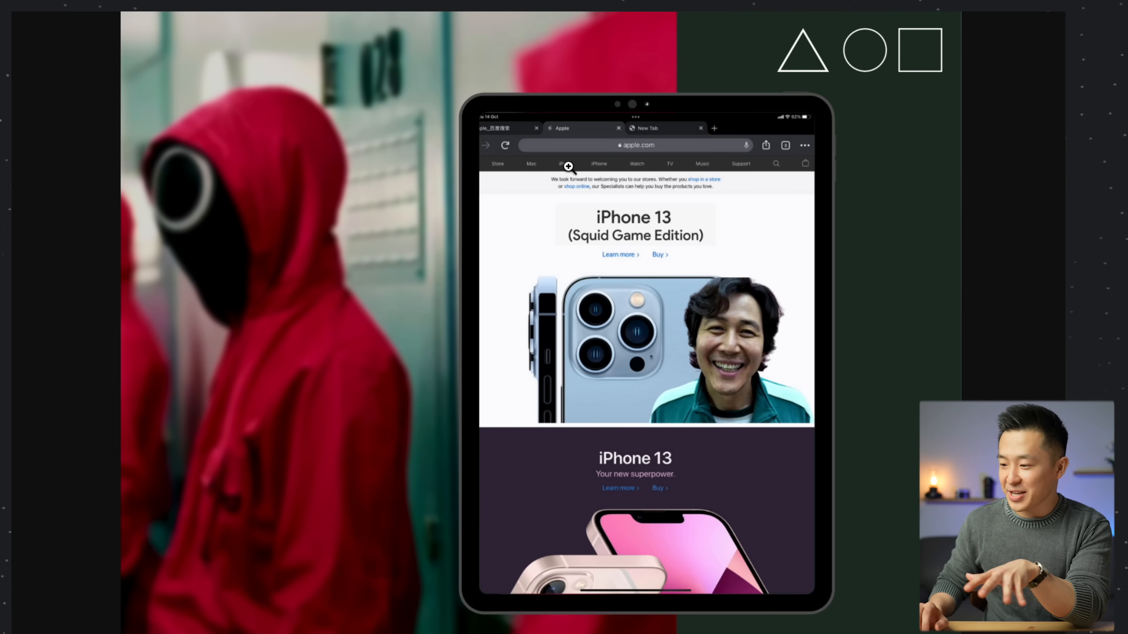
mouse_move(934, 330)
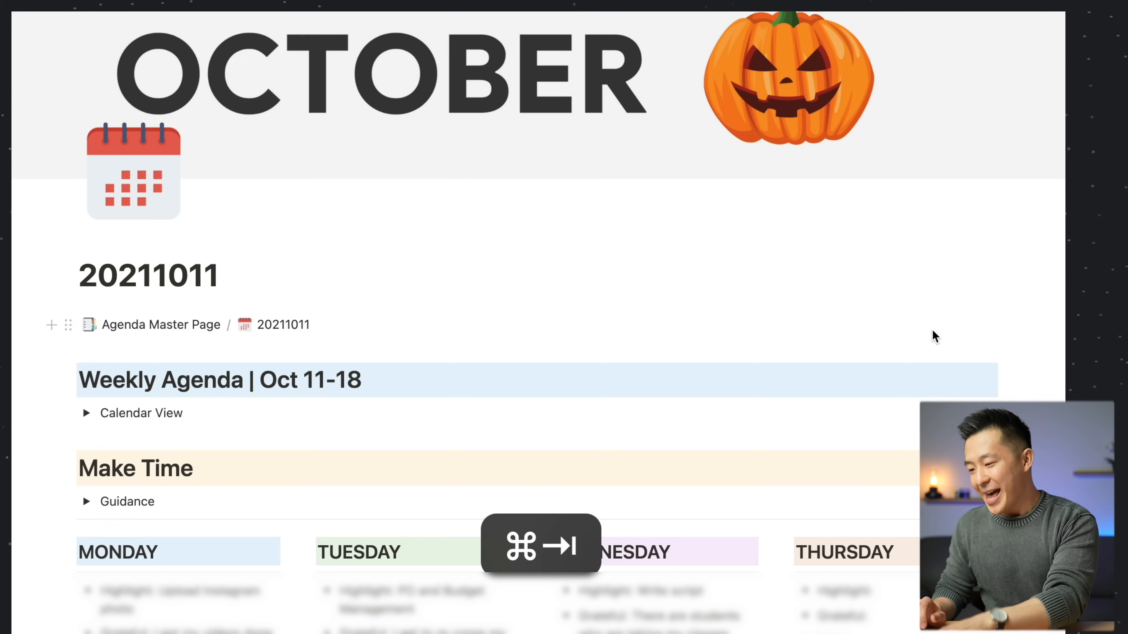
mouse_move(661, 64)
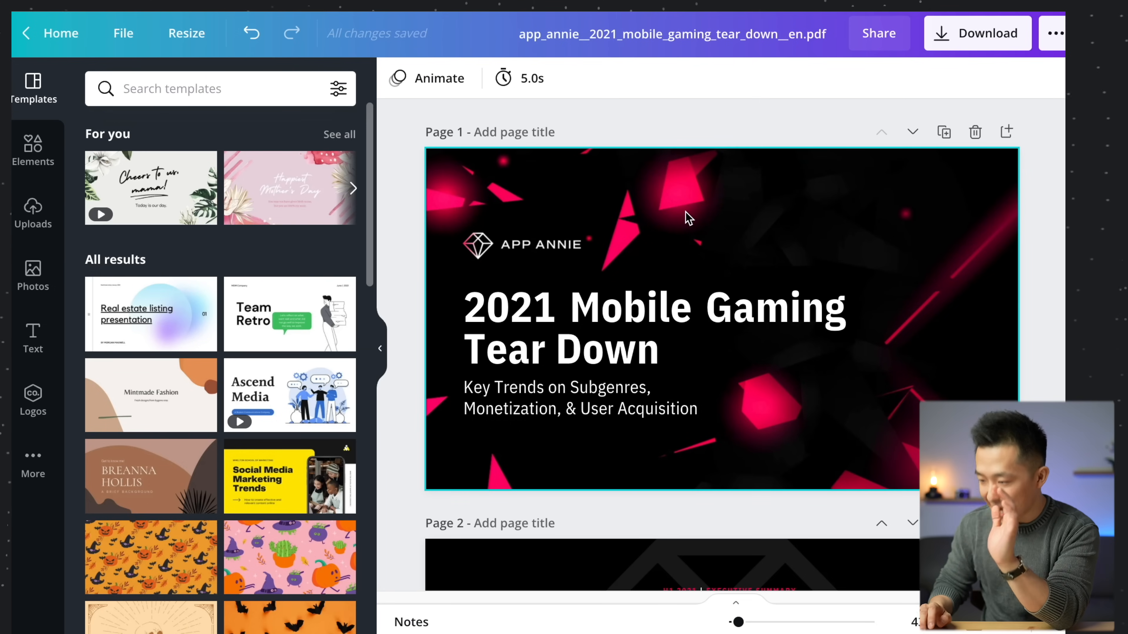
- Retitle page 10 'AS A BIG CONSUL…' and rewrite the bold paragraph as the internal-analysis, best-in-class sentence
left_click(683, 216)
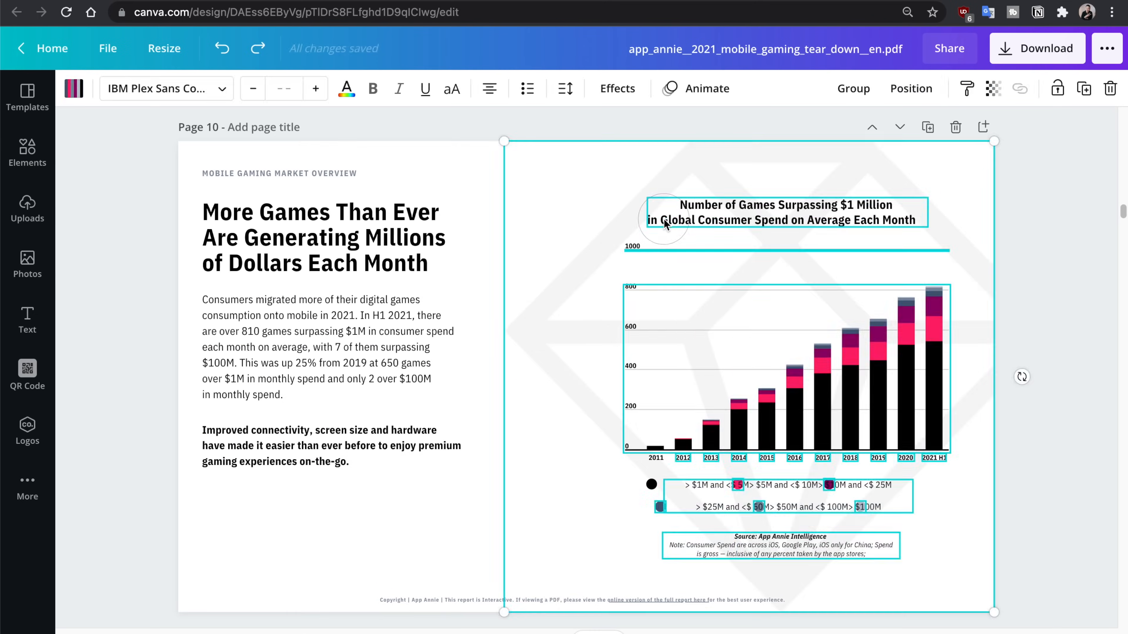
type("AS A BIG CONSULTING")
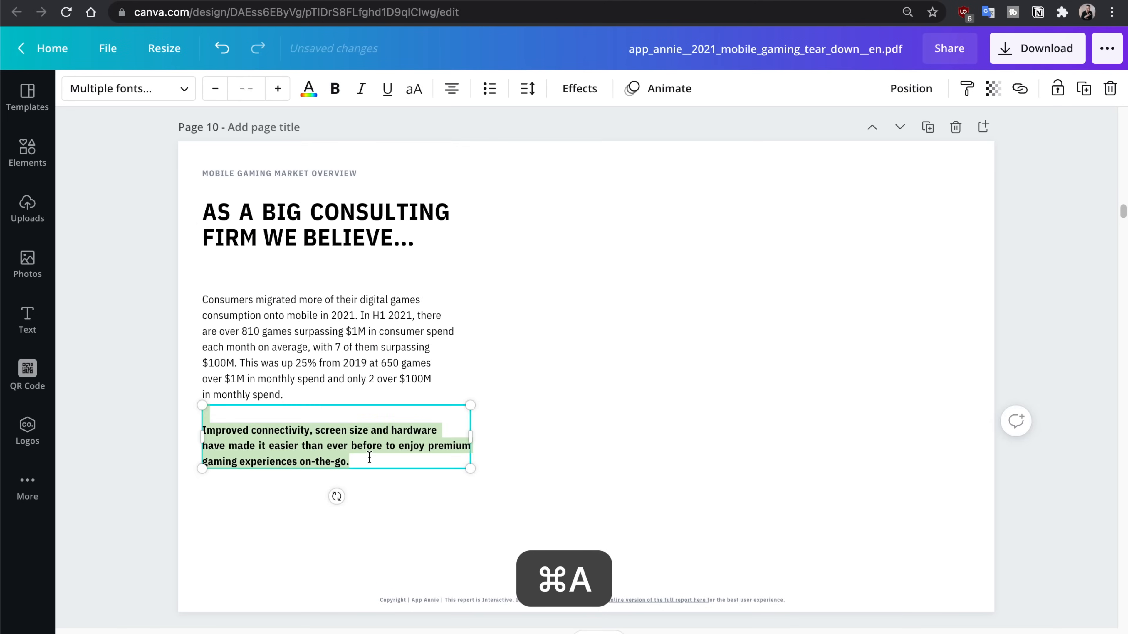
type("We used this data, and we added our own")
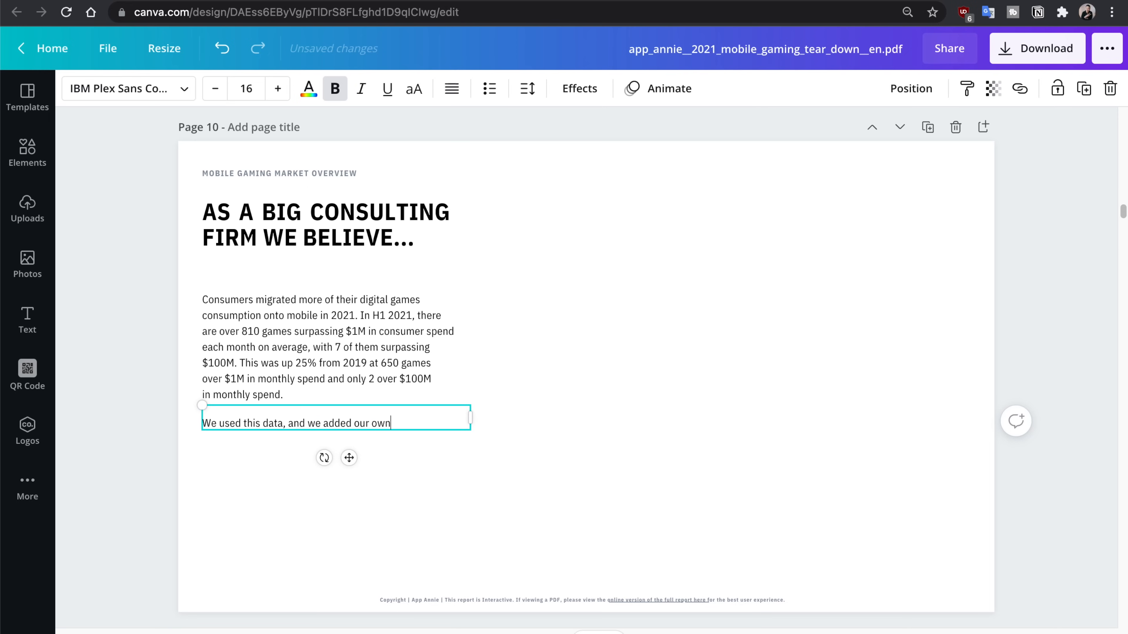
type("internal analysis, and then we improved upon that t")
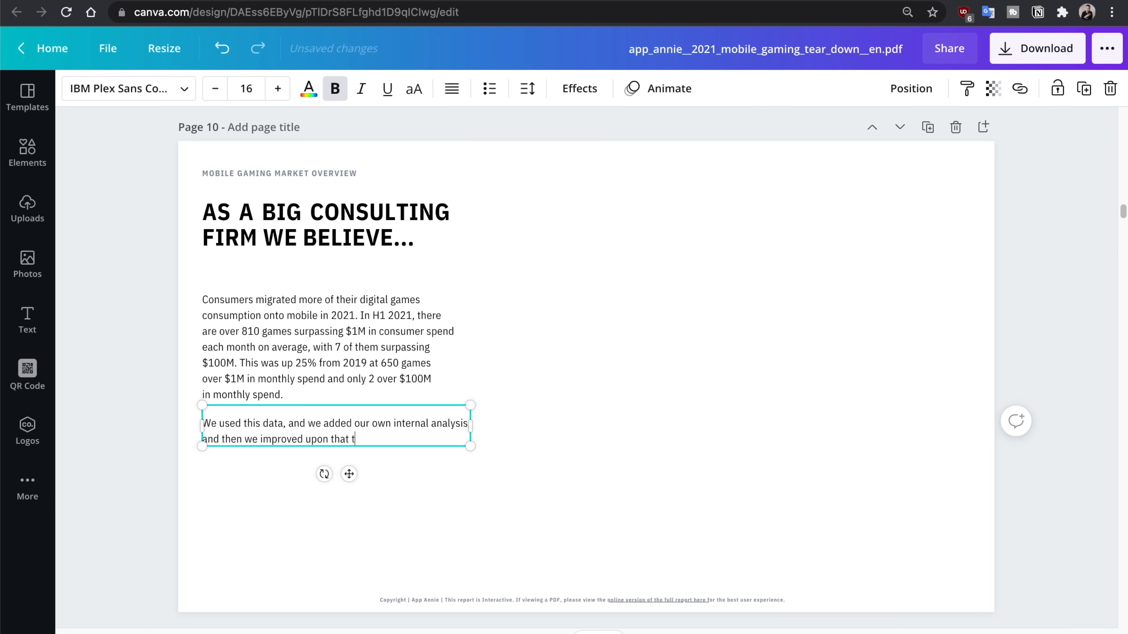
type("o give you the best in class information!!")
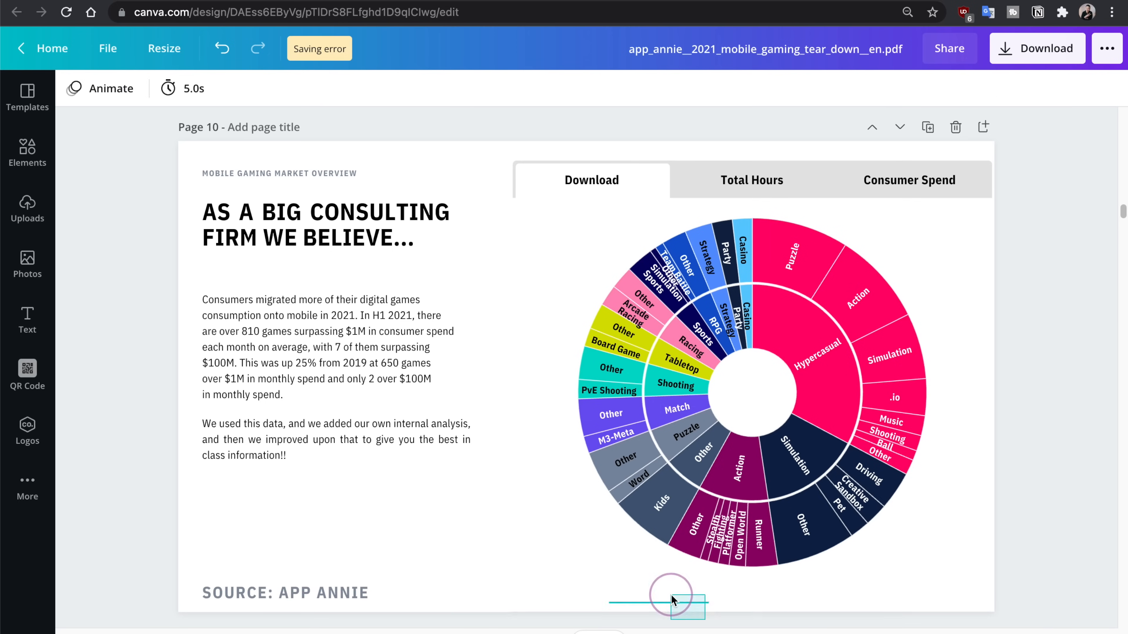
- Leave the report design and switch to the TOTB design with the desktop and iPad Apple-page screenshots
left_click(948, 48)
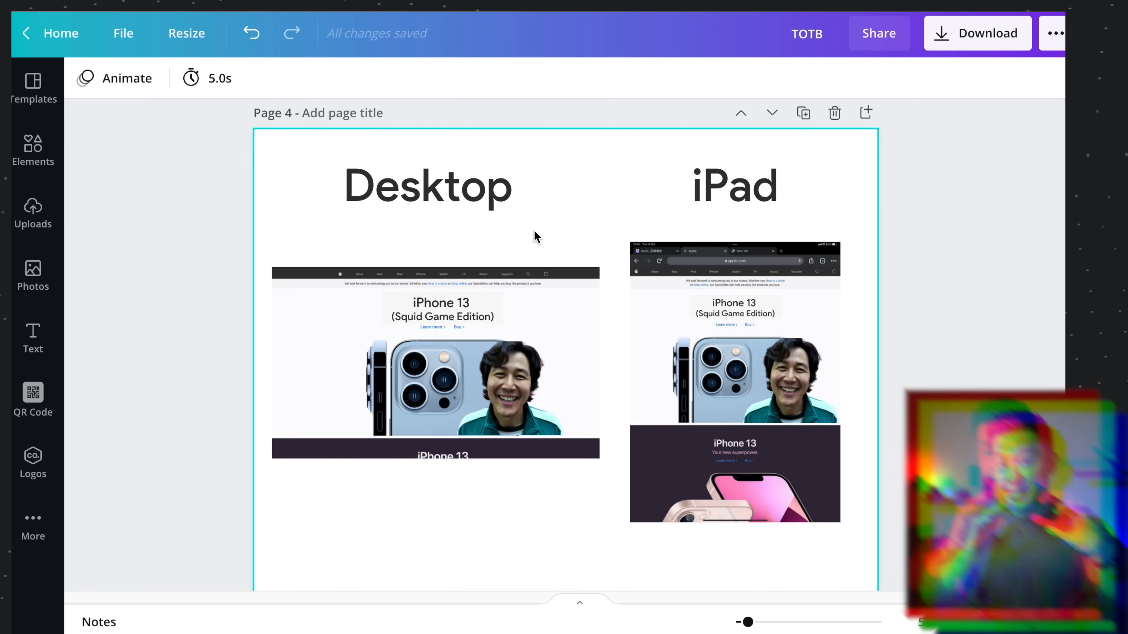
mouse_move(554, 212)
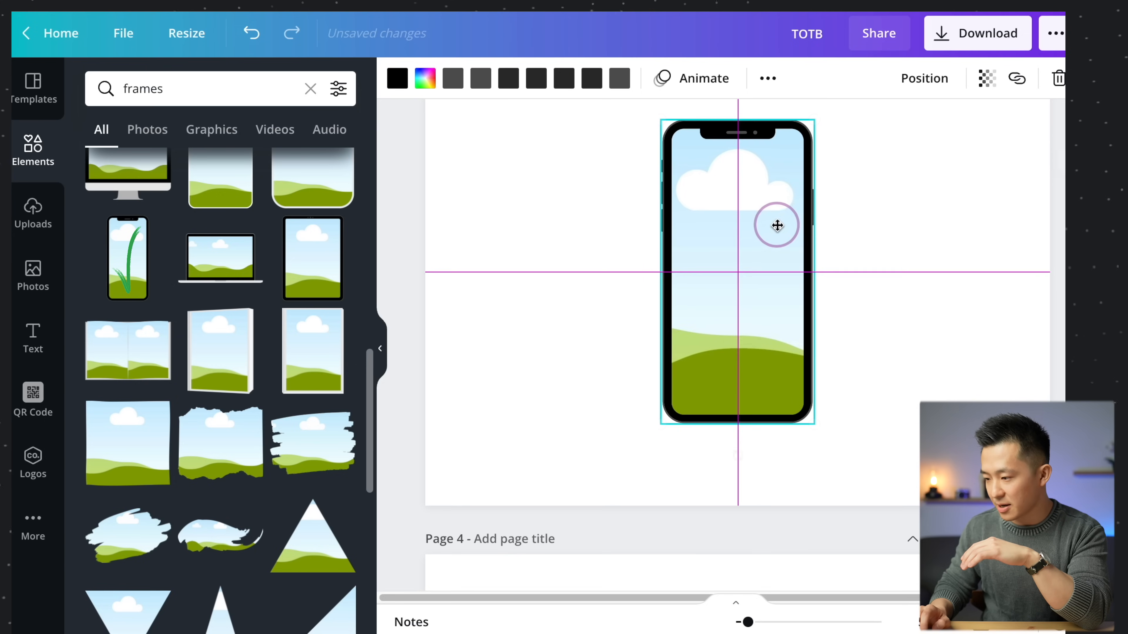
- Fill the phone frame with the uploaded Apple page screenshot, reposition it, and enlarge the mockup to page height
left_click(33, 212)
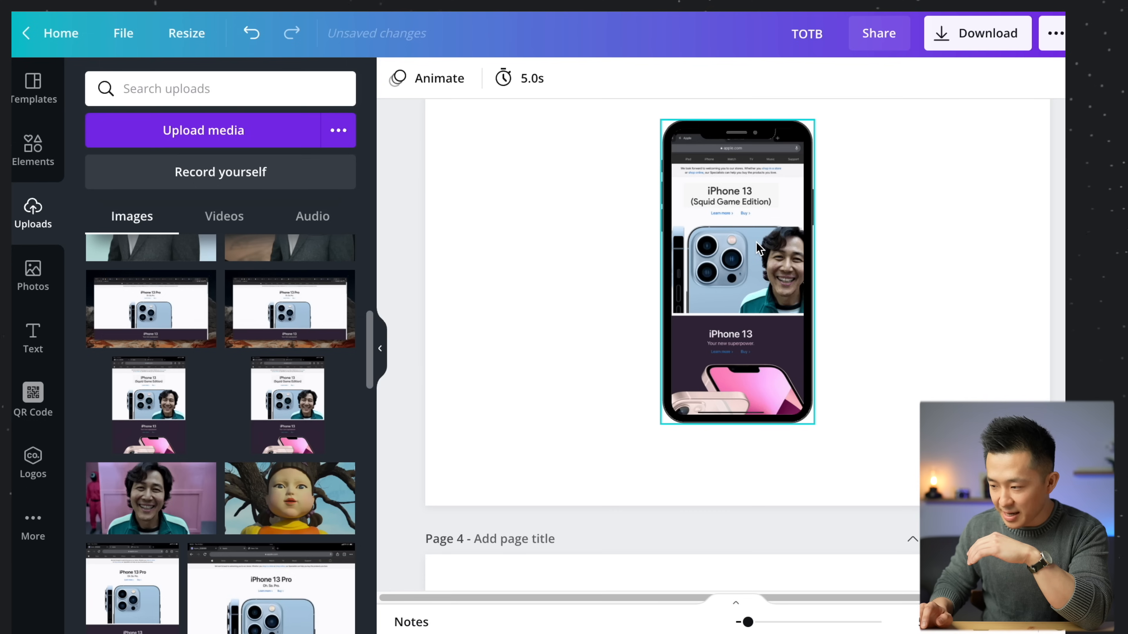
double_click(737, 271)
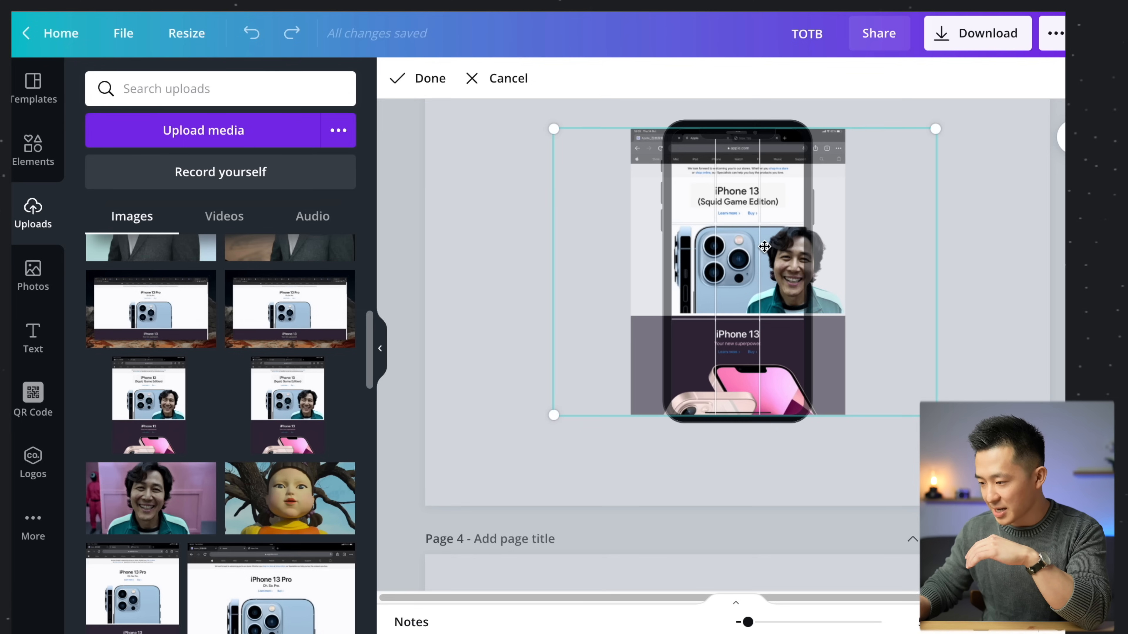
left_click(429, 77)
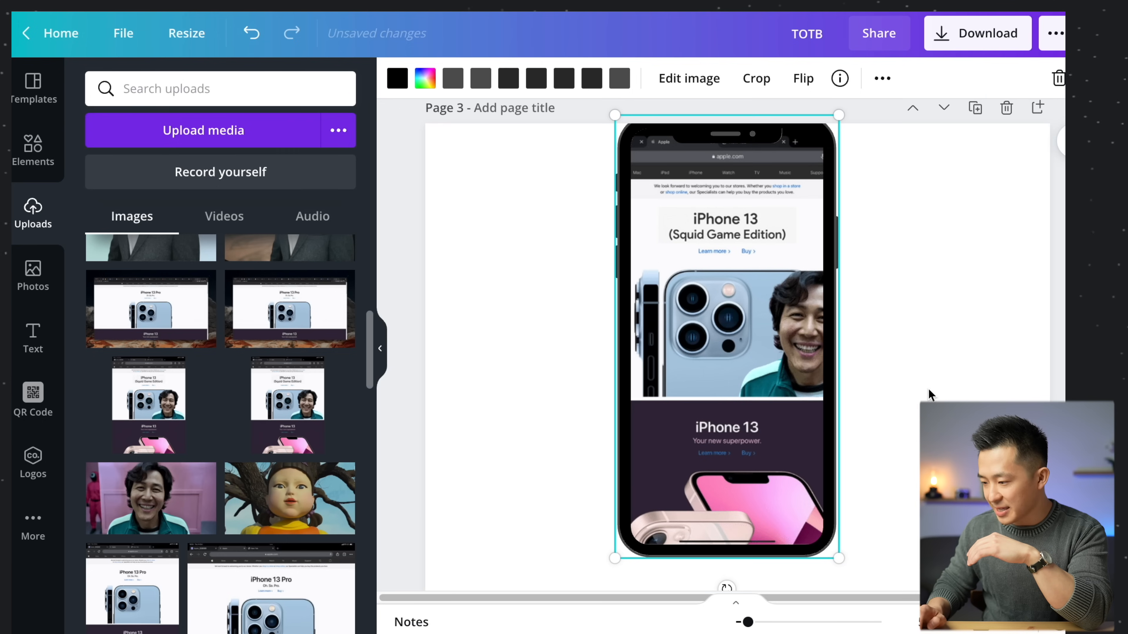
left_click_drag(727, 345, 737, 359)
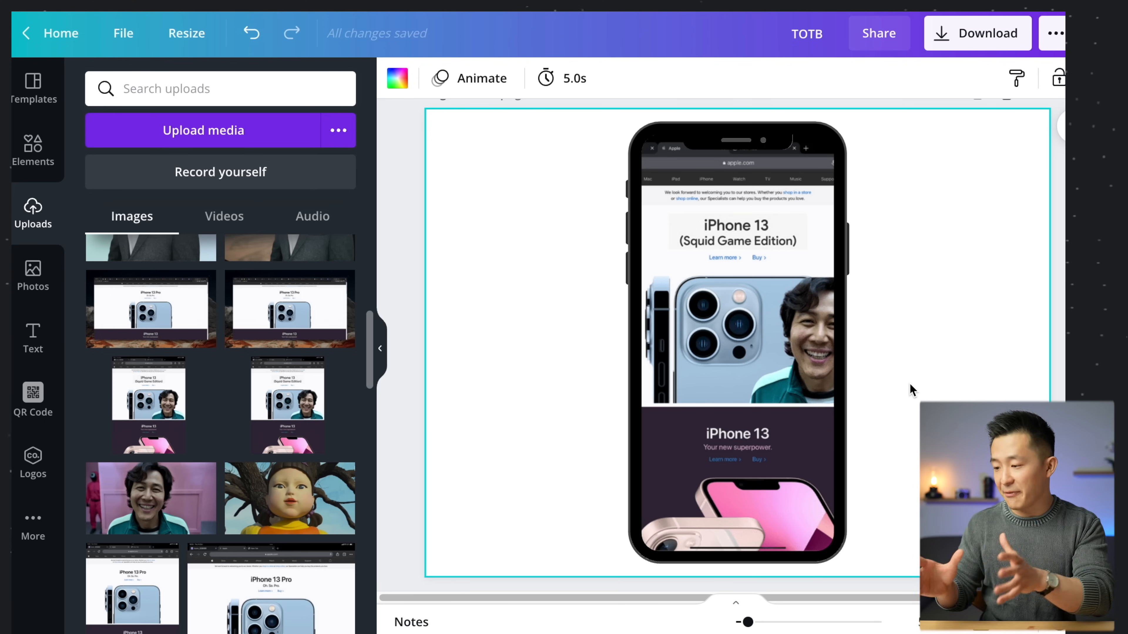
scroll("down", 3)
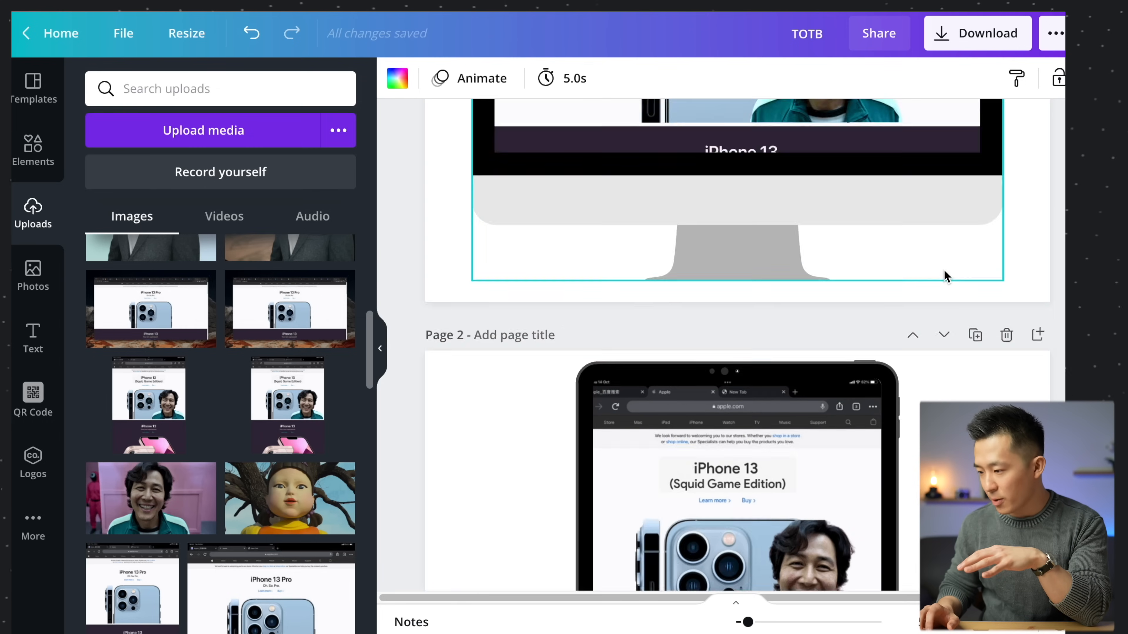
scroll("down", 3)
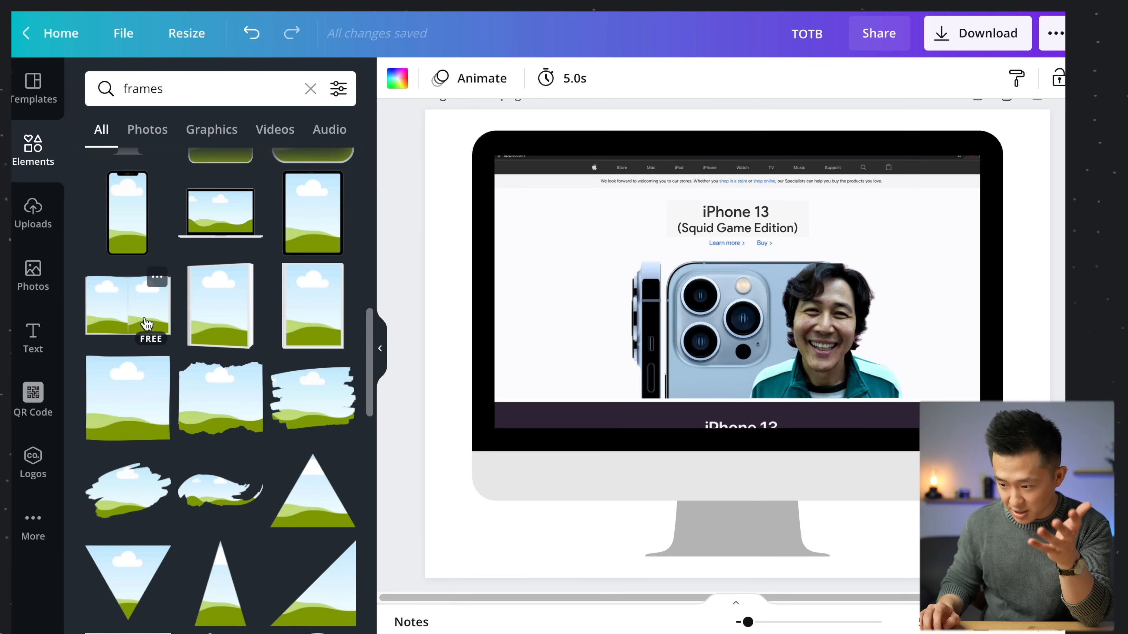
scroll("down", 3)
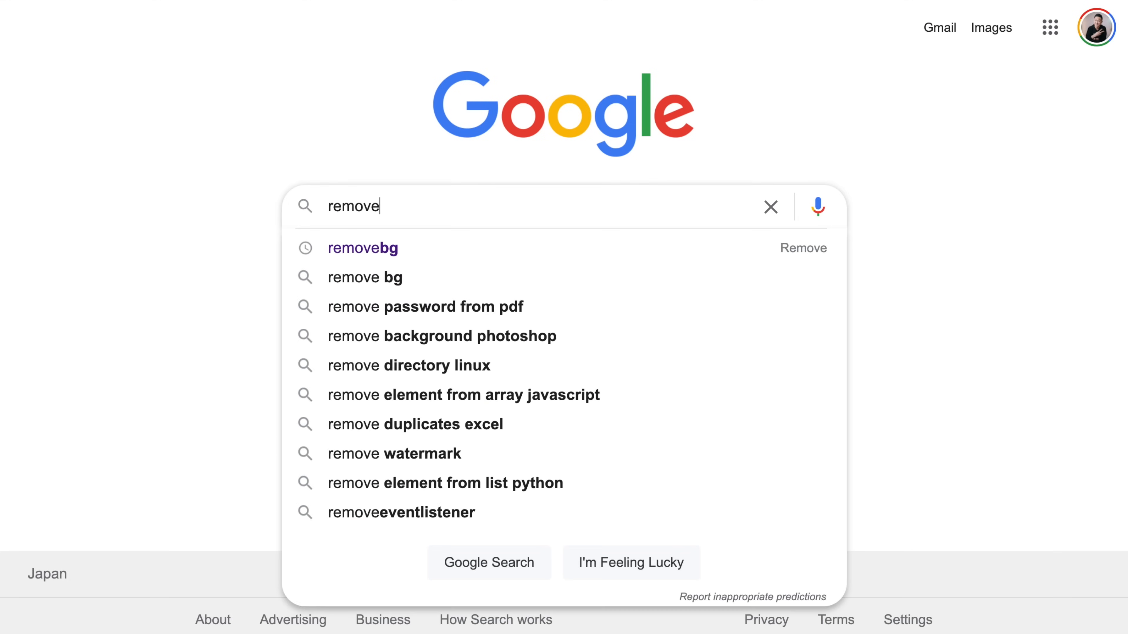
- On remove.bg, upload the portrait photo, cut out its background and request the HD download
left_click(362, 247)
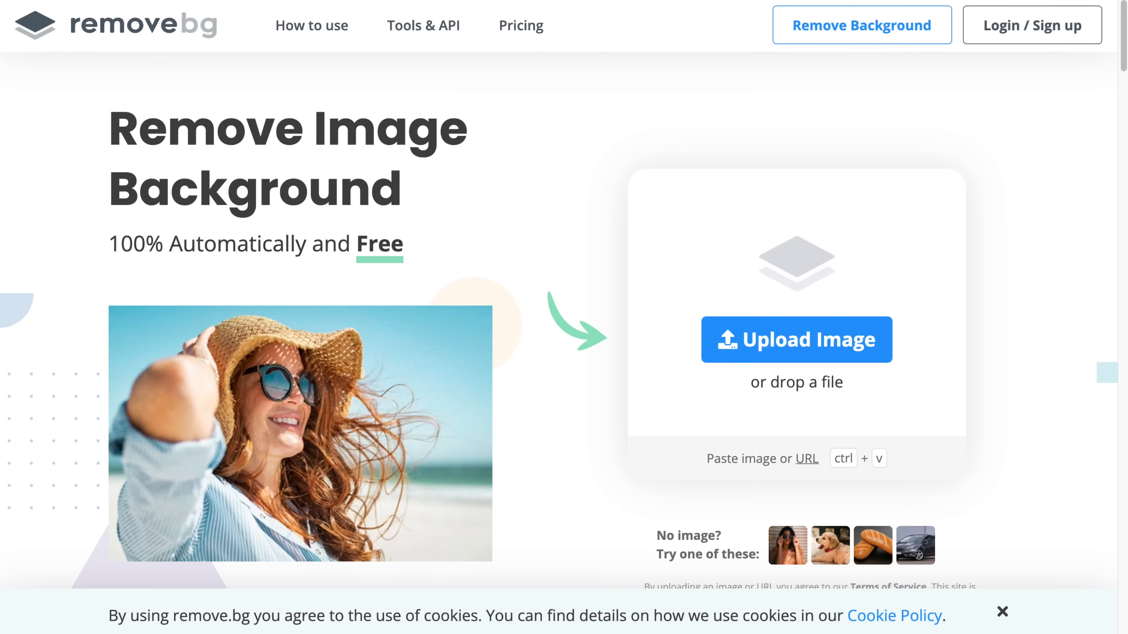
left_click(796, 340)
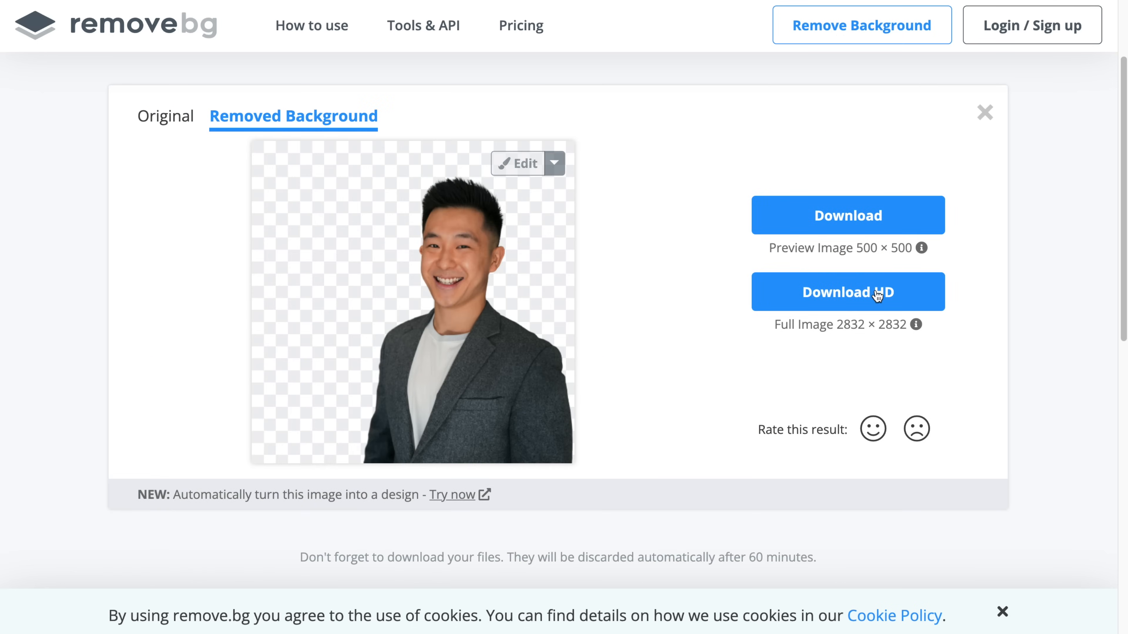
left_click(847, 292)
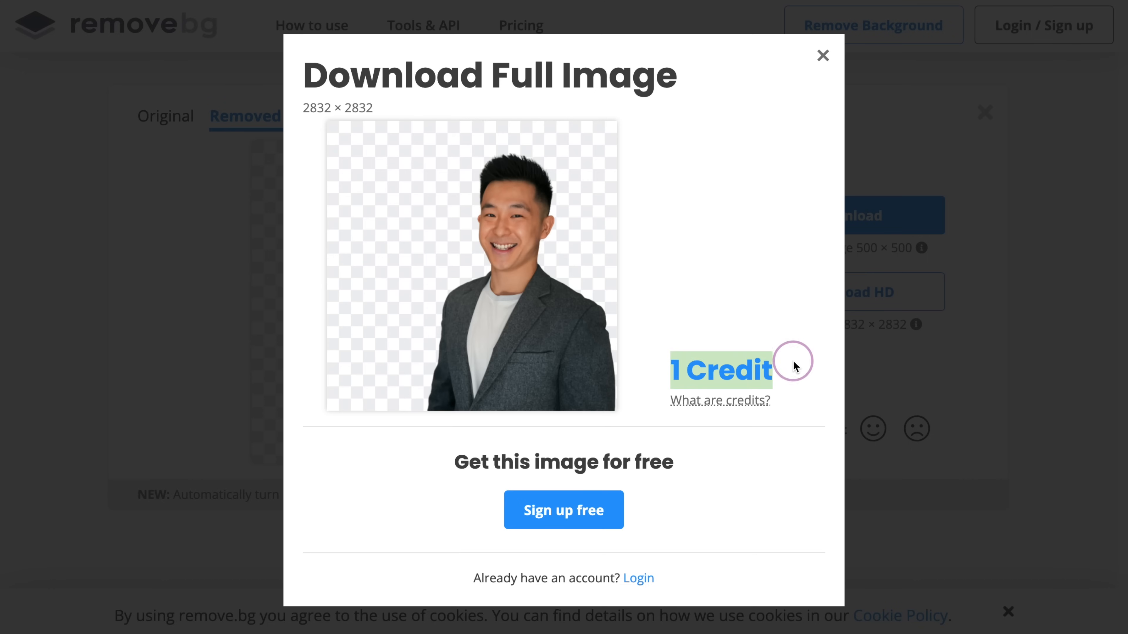
mouse_move(772, 523)
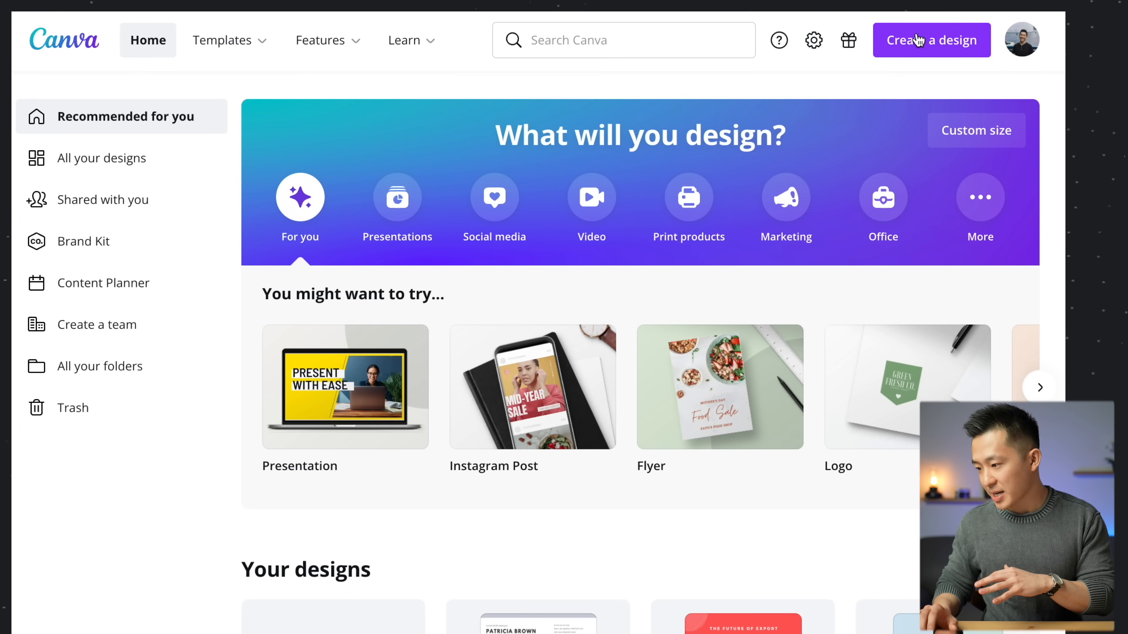
- Create a custom 1600 × 1600 px design and select the page holding the cut-out portrait
left_click(976, 130)
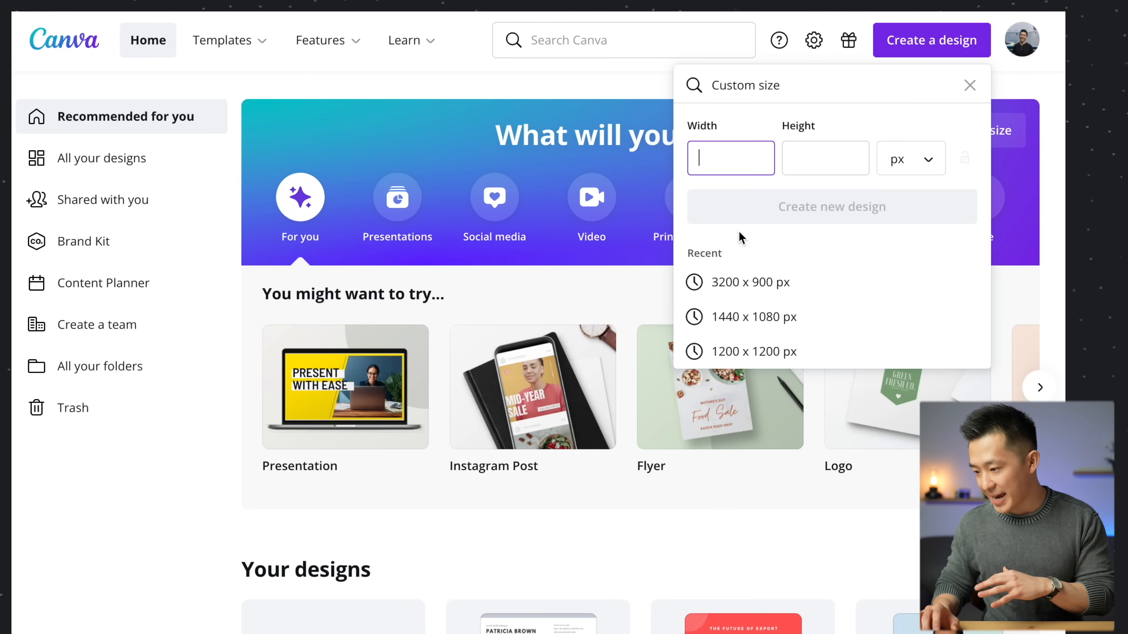
type("1600")
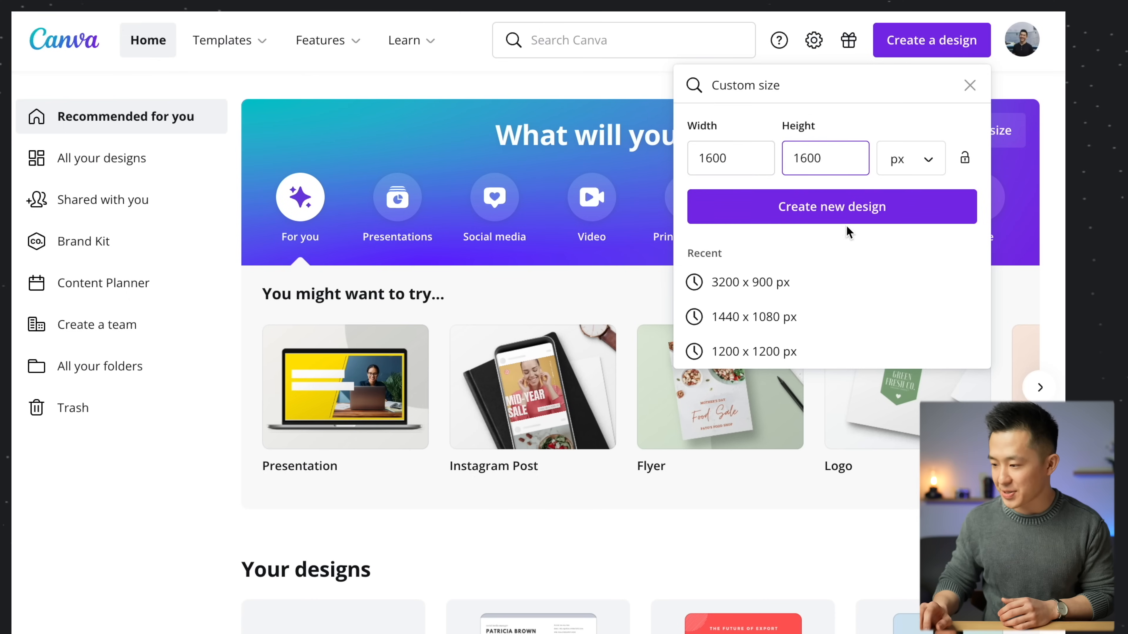
left_click(832, 206)
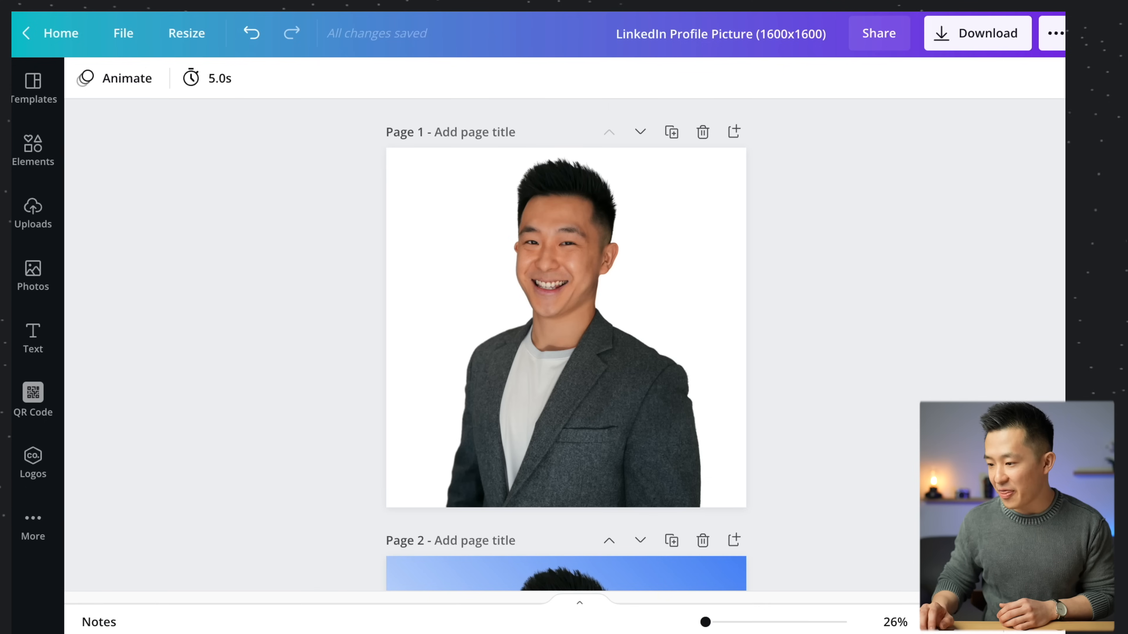
left_click(566, 327)
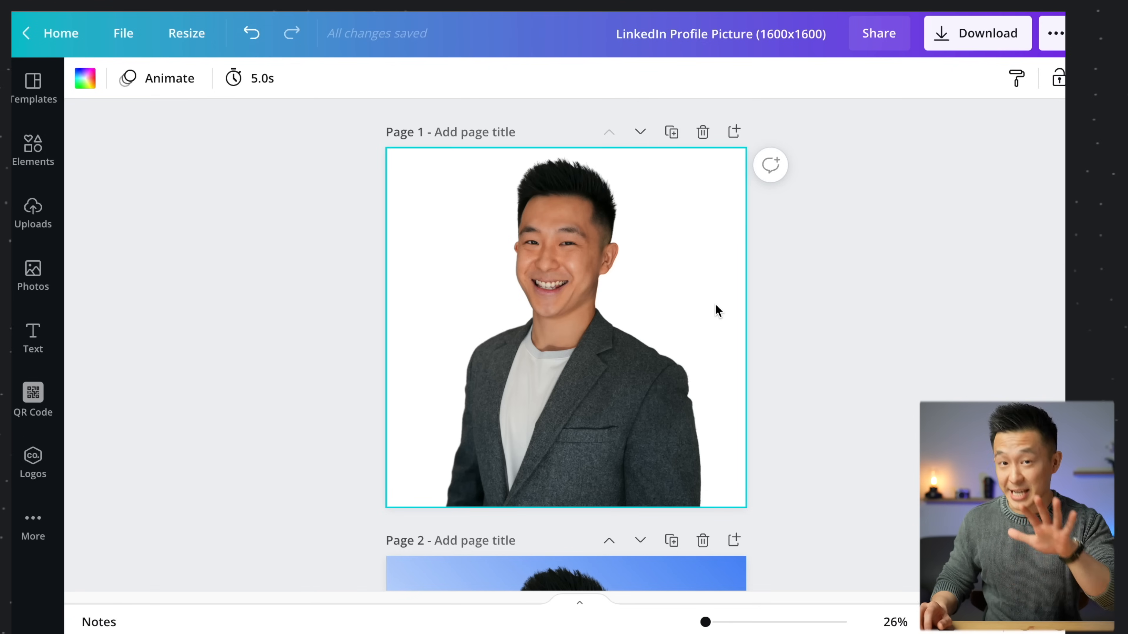
- Add a gradient graphic from Elements, send it behind the portrait and adjust its pink colour
left_click(32, 151)
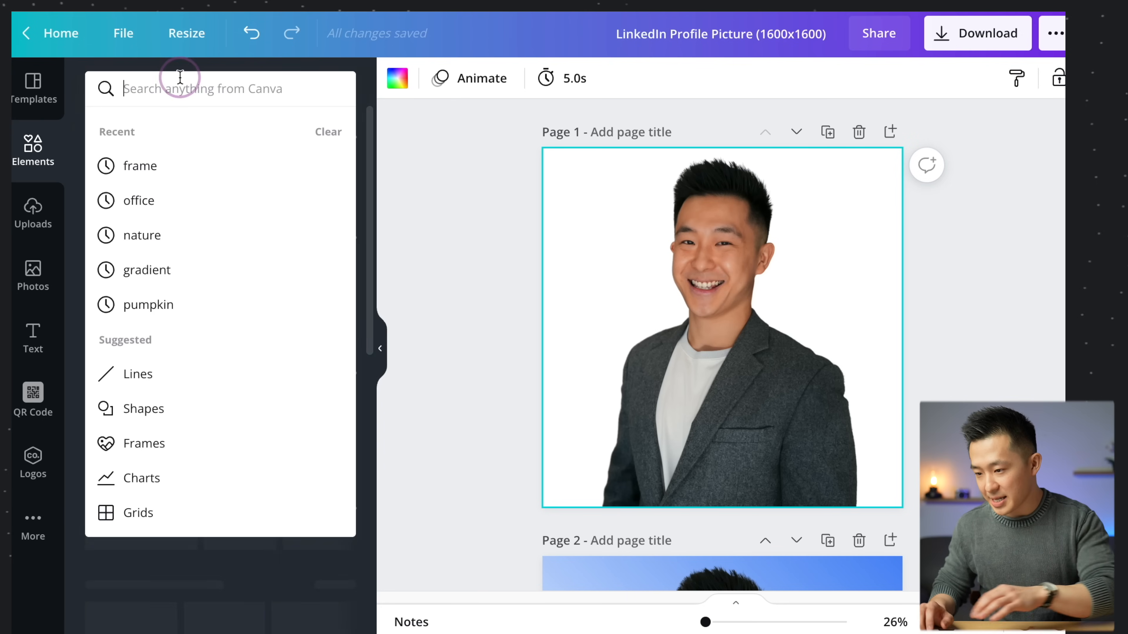
type("graid")
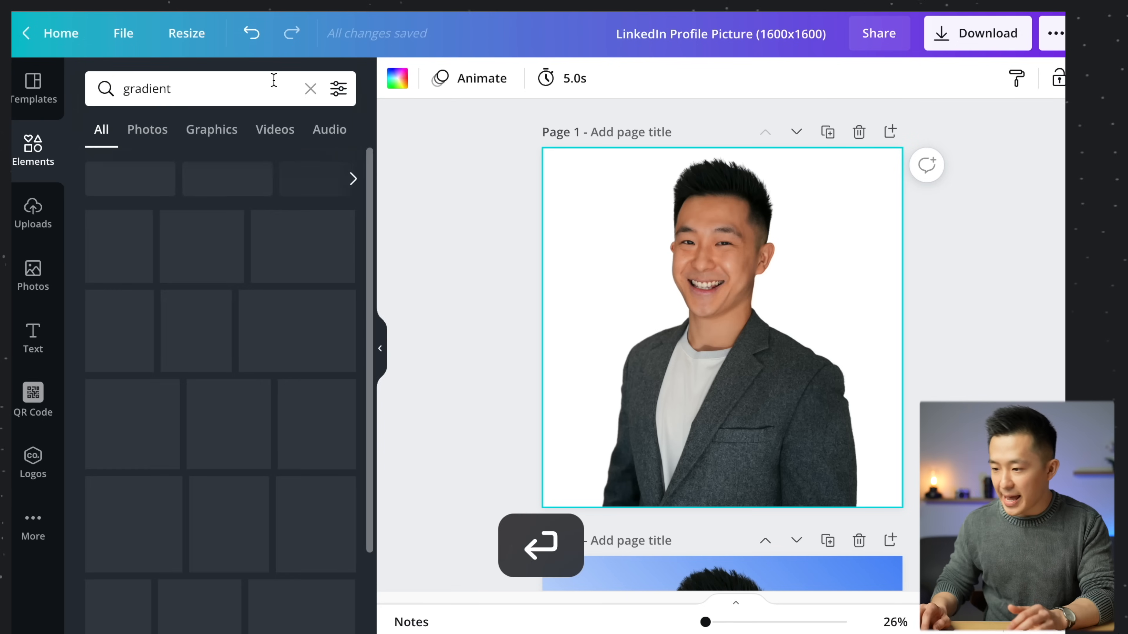
left_click(338, 89)
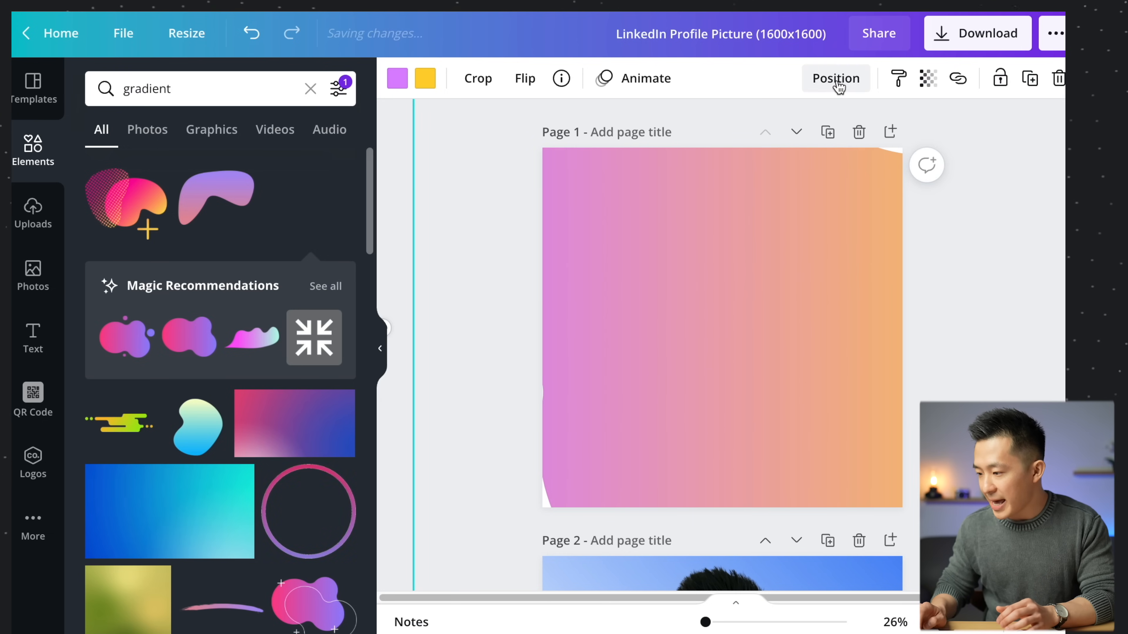
left_click(835, 78)
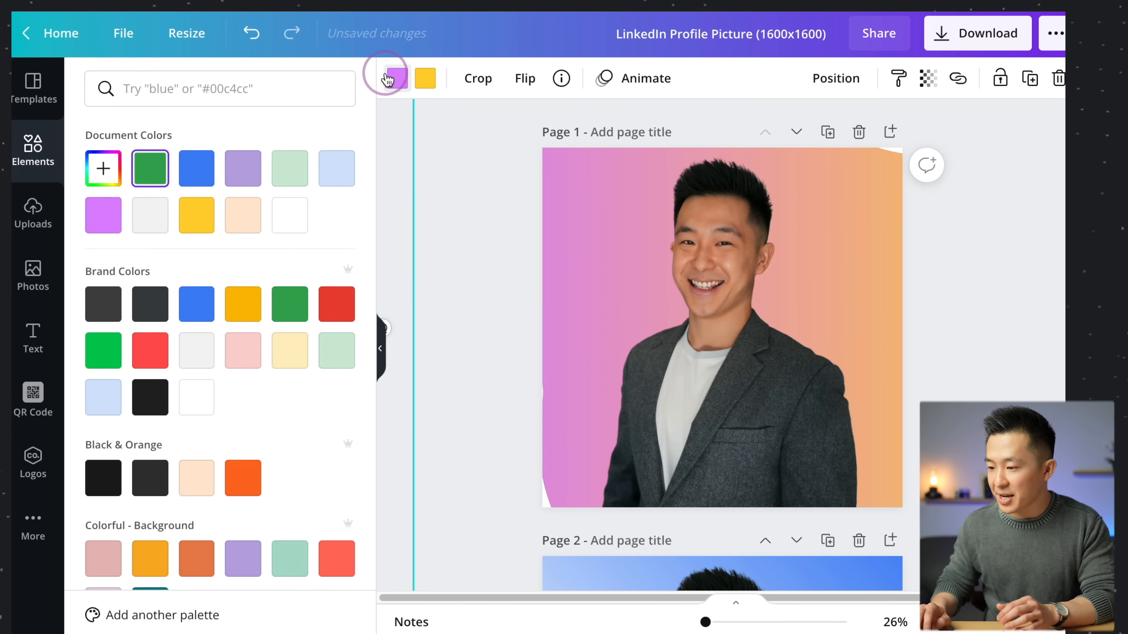
left_click(424, 78)
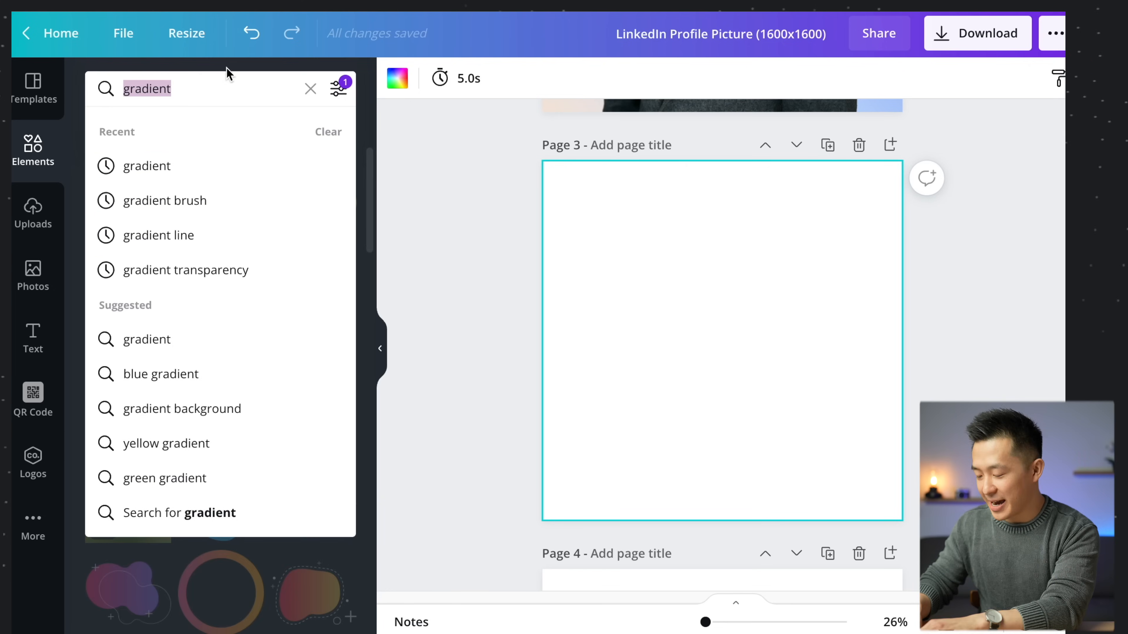
- Add a misty forest photo from a 'nature' Elements search to page 3 behind the headshot
type("nature")
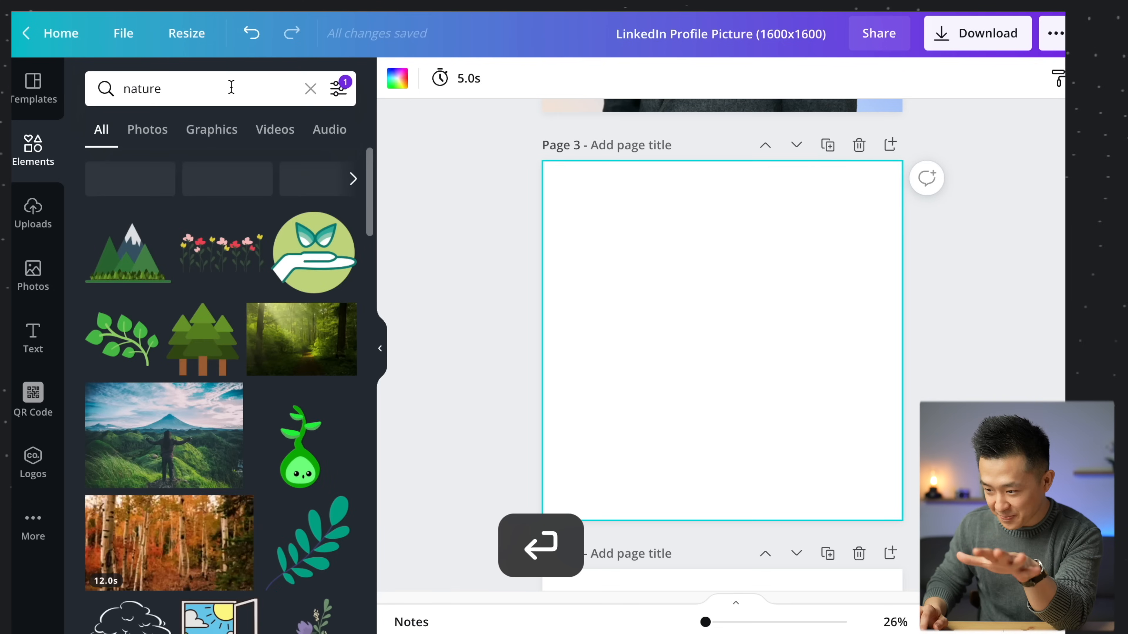
left_click(338, 87)
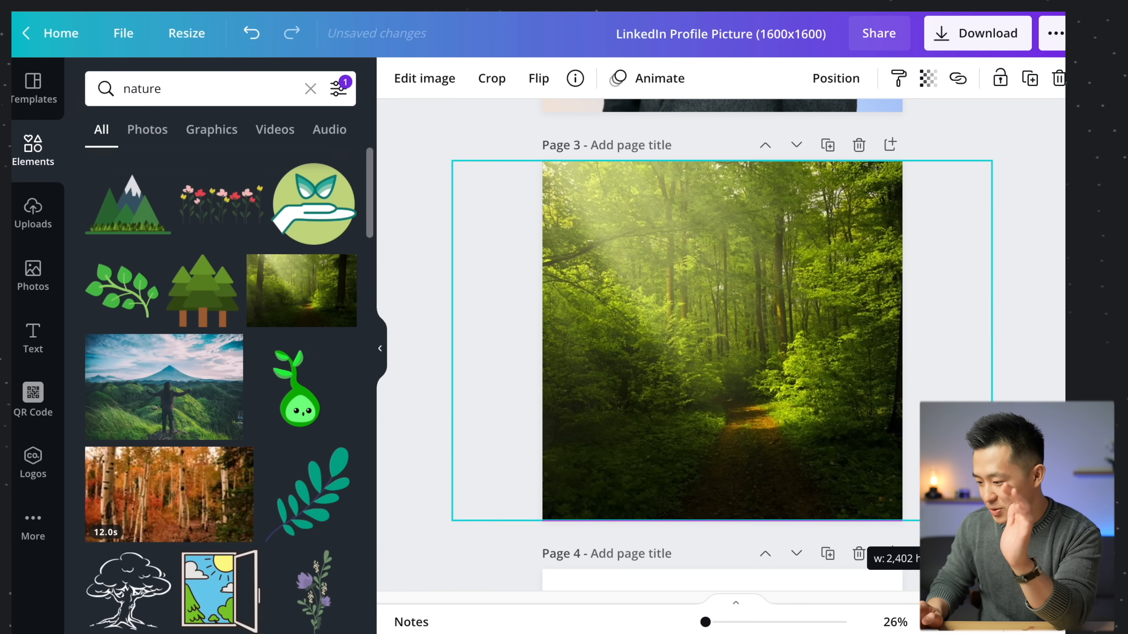
left_click(719, 342)
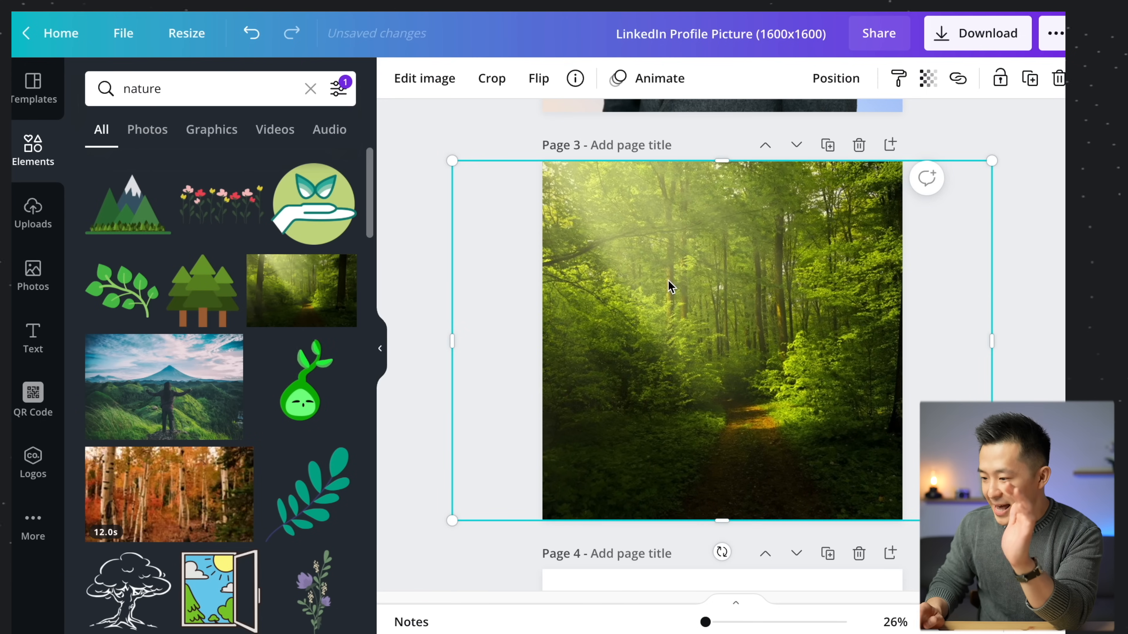
- Lower the forest photo's brightness slightly and raise its vignette in the Adjust settings
left_click(424, 78)
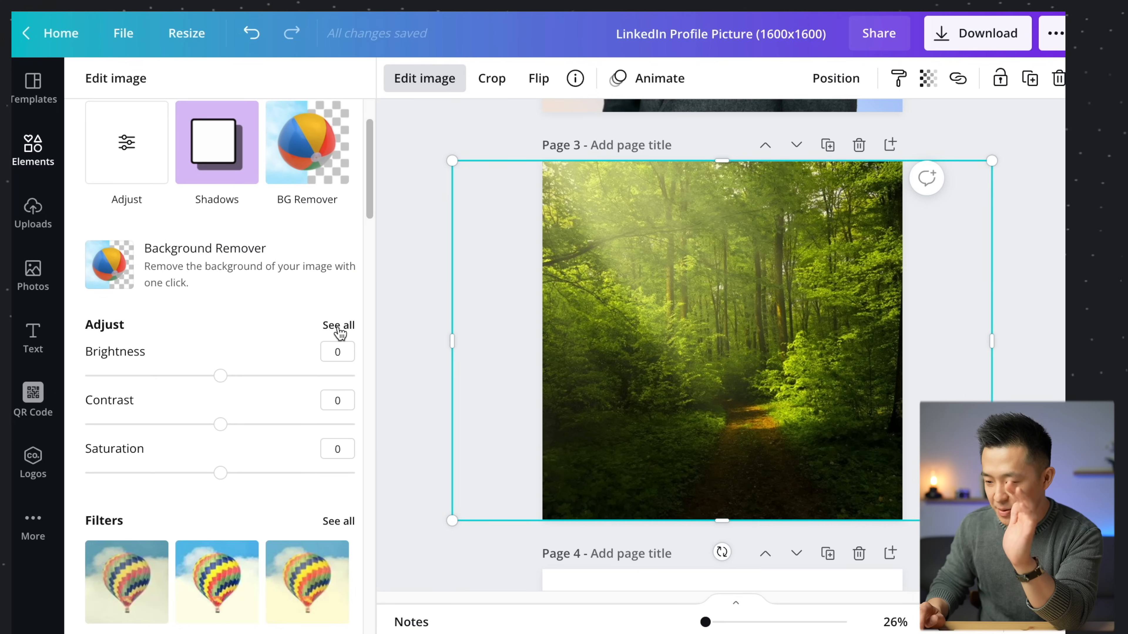
left_click(338, 325)
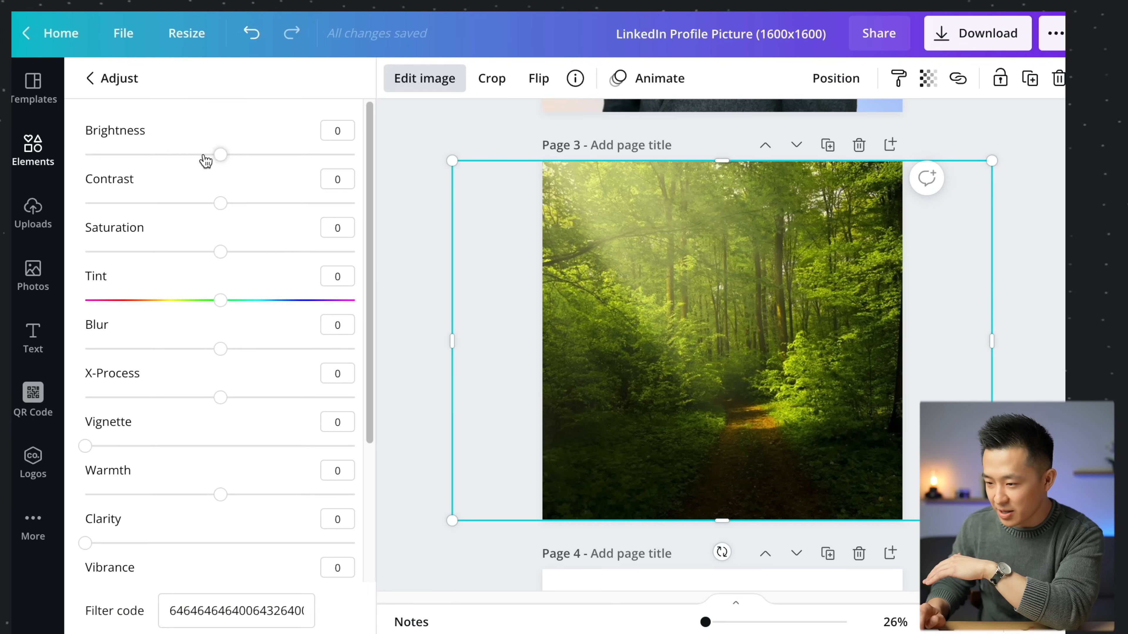
left_click_drag(219, 154, 206, 154)
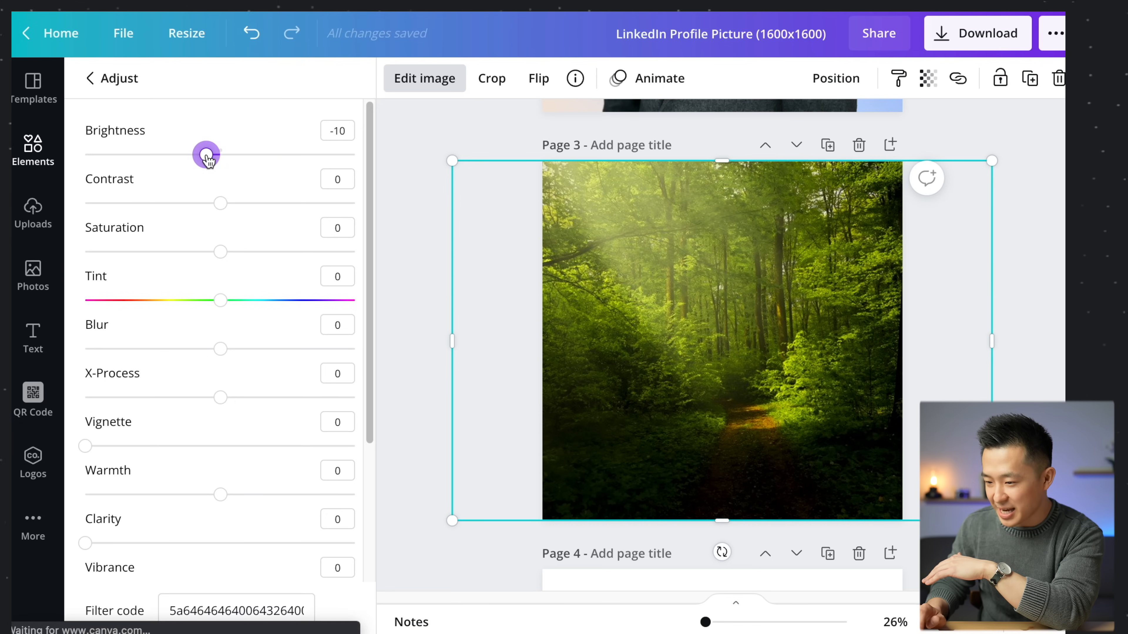
scroll("down", 3)
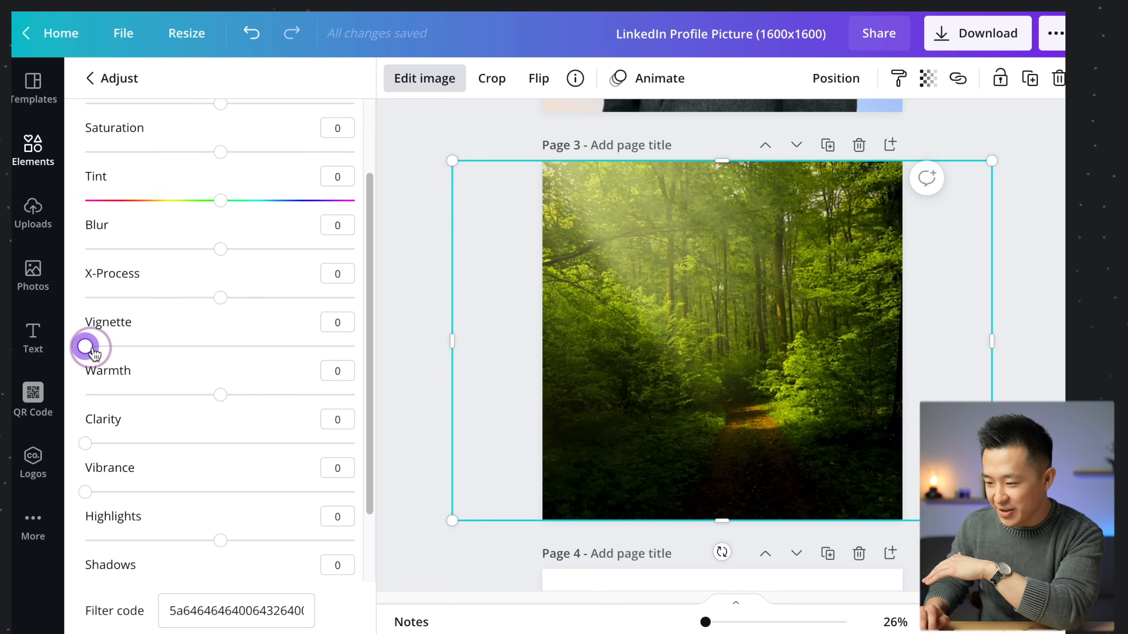
left_click_drag(90, 347, 352, 275)
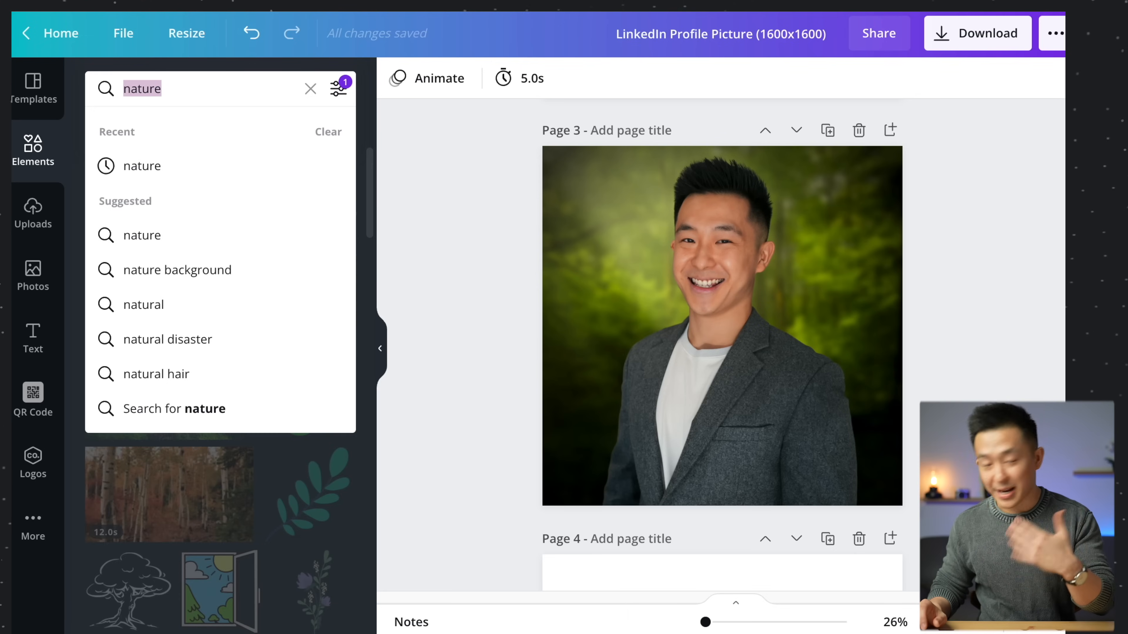
type("office")
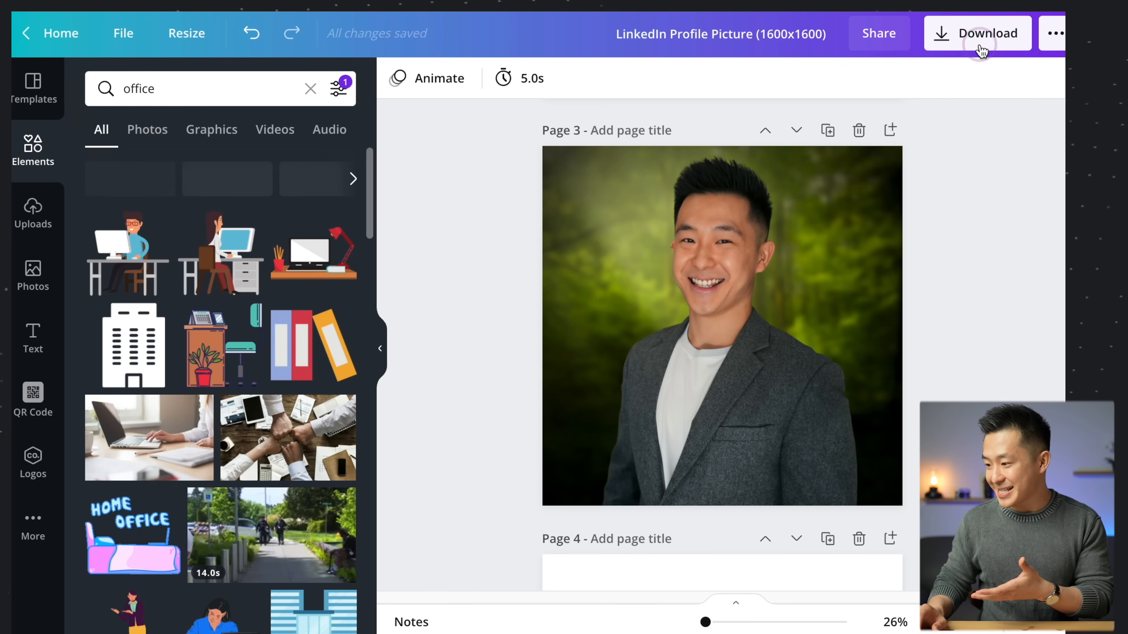
left_click(977, 33)
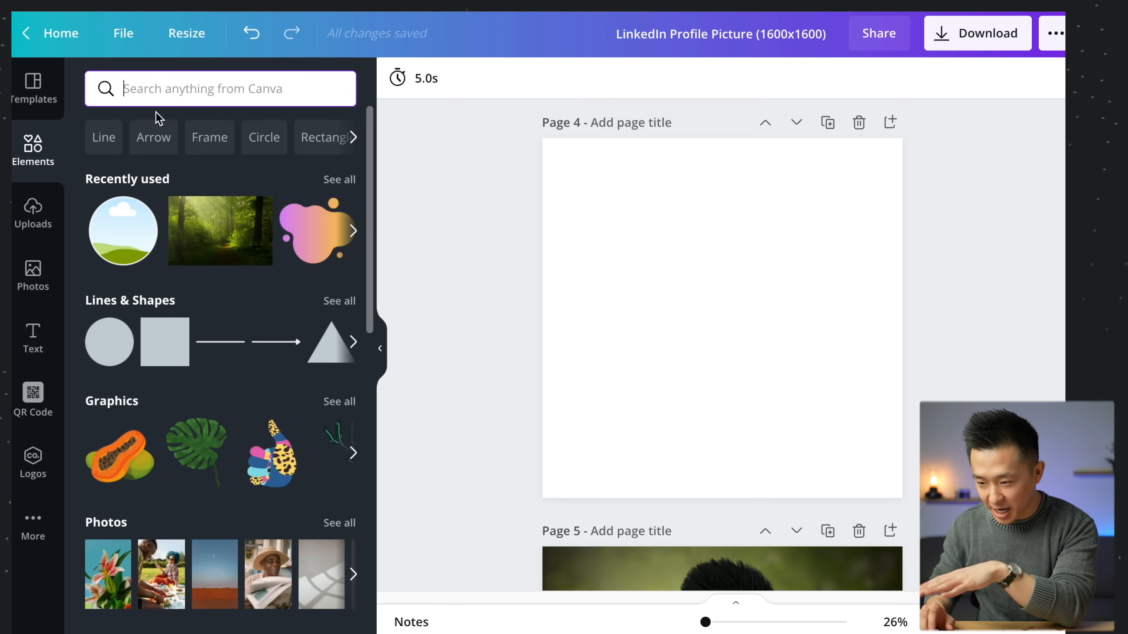
- Add a circle frame holding the headshot to page 4 and enlarge it to fill the page
type("frames")
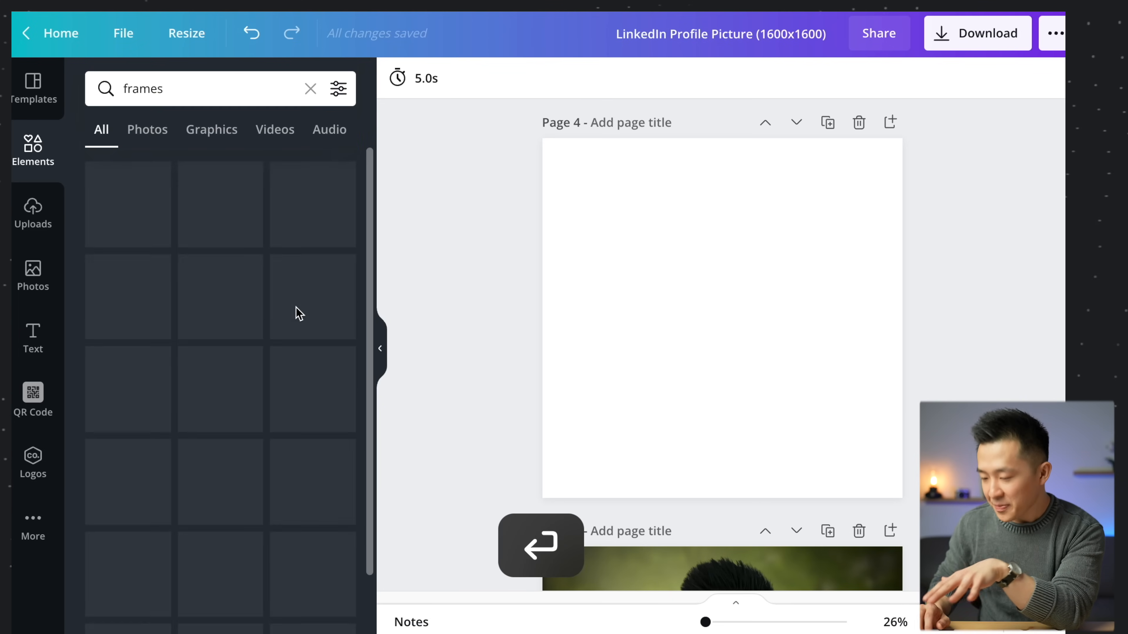
scroll("down", 3)
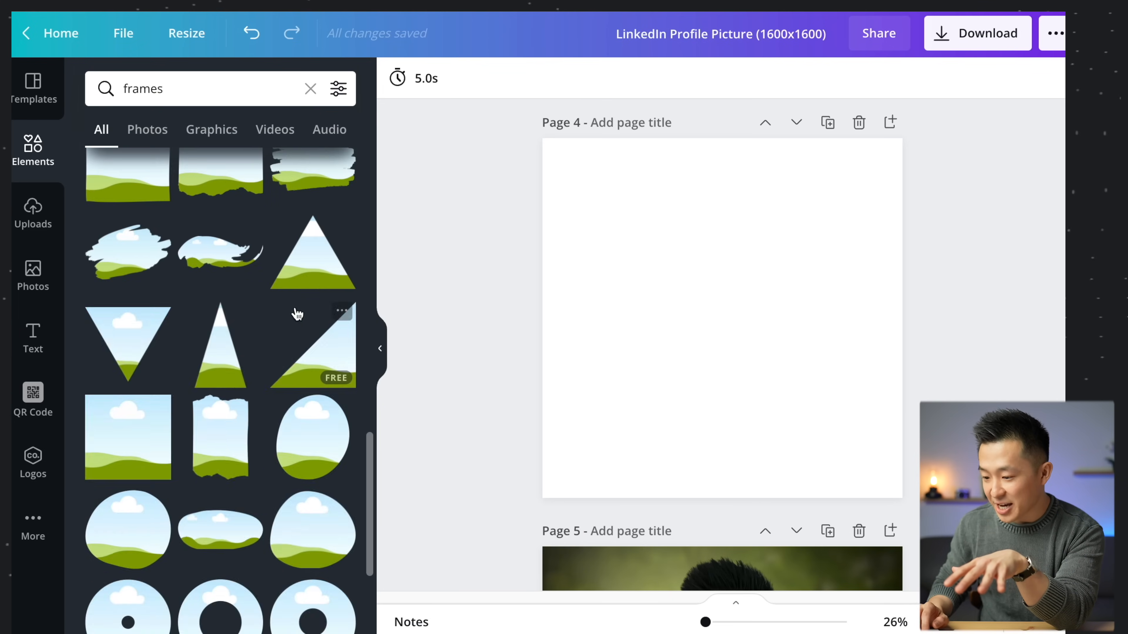
scroll("down", 3)
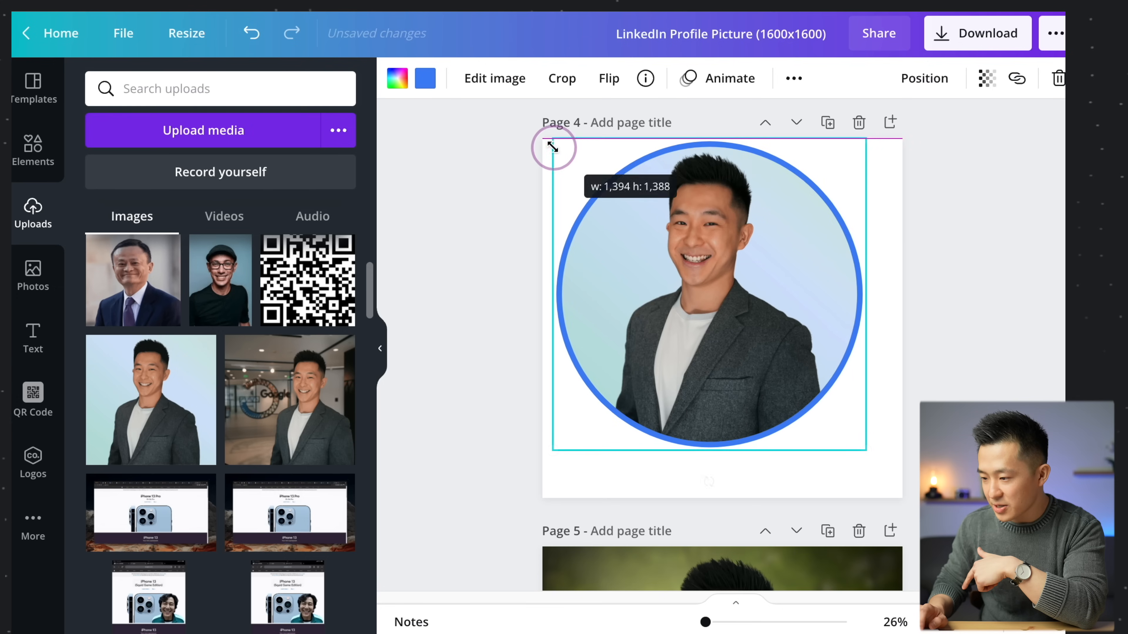
left_click_drag(554, 148, 600, 177)
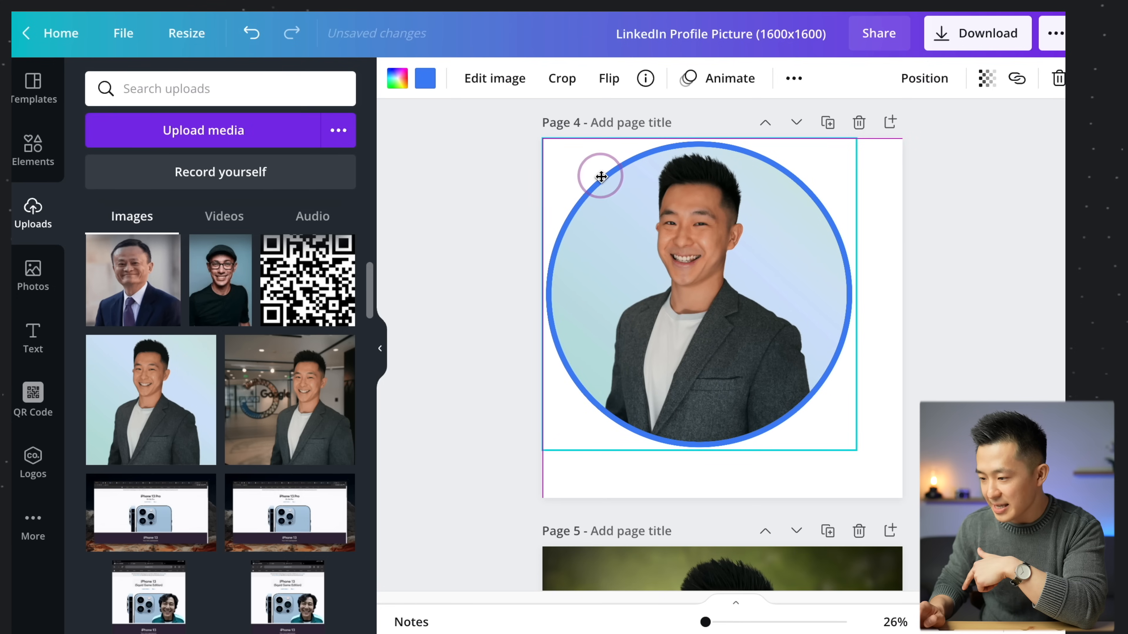
left_click_drag(600, 176, 892, 482)
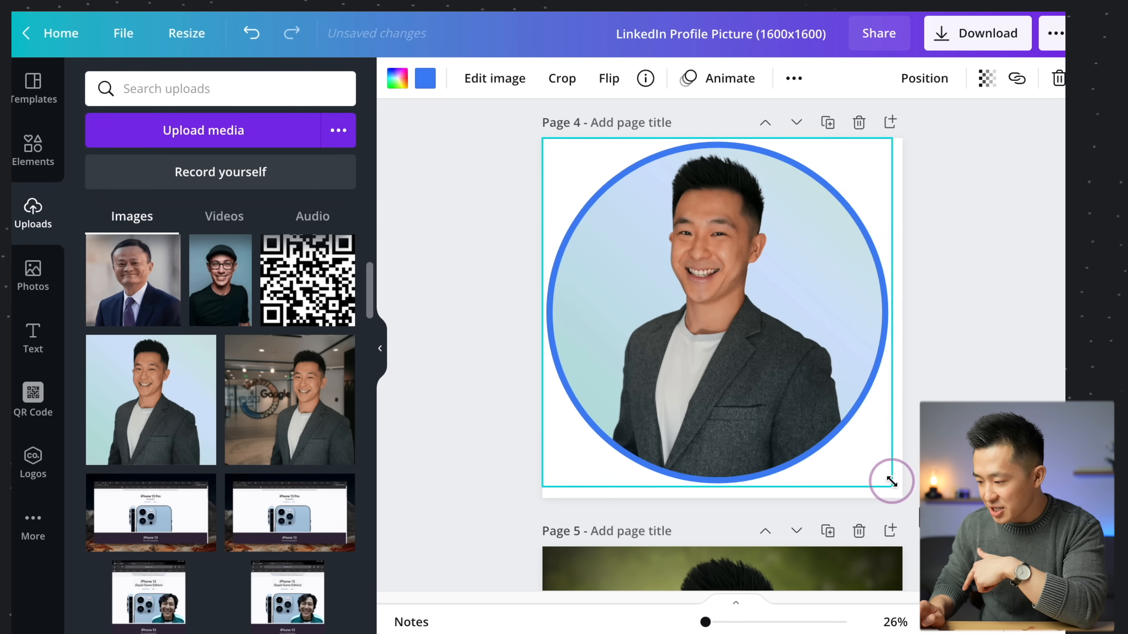
left_click_drag(891, 481, 903, 496)
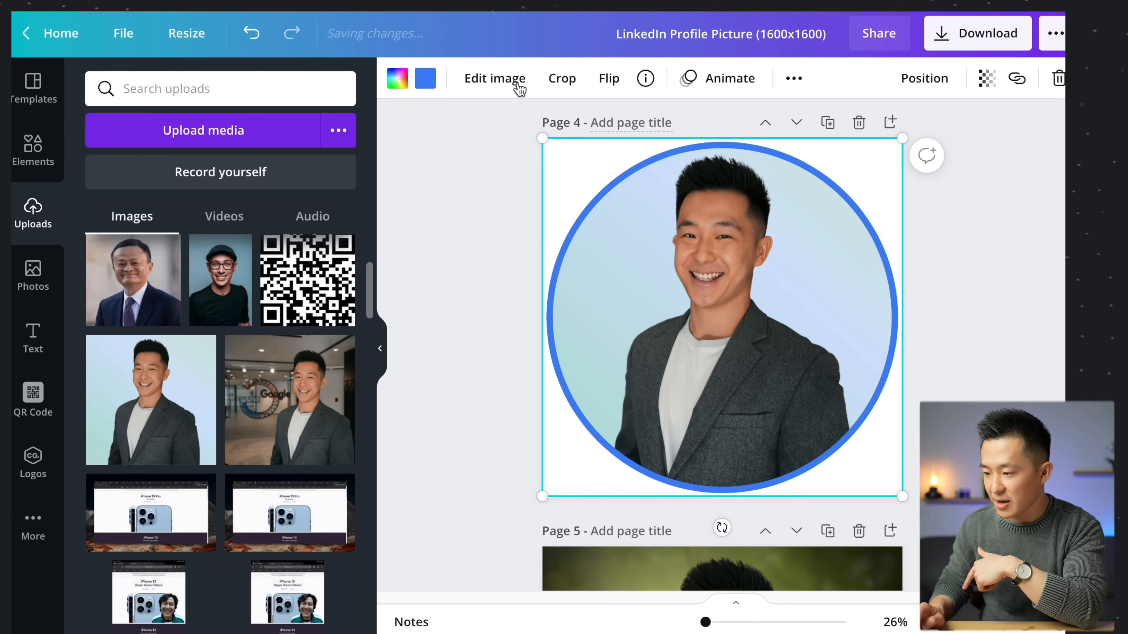
- Change the circle frame's border colour to light blue
left_click(424, 78)
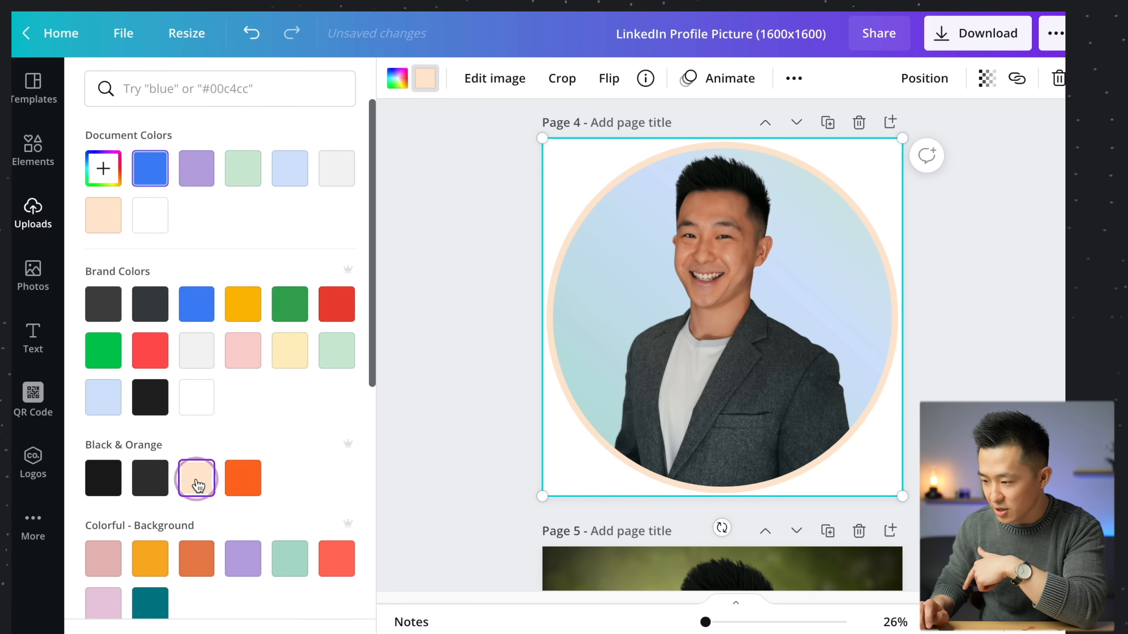
left_click(196, 478)
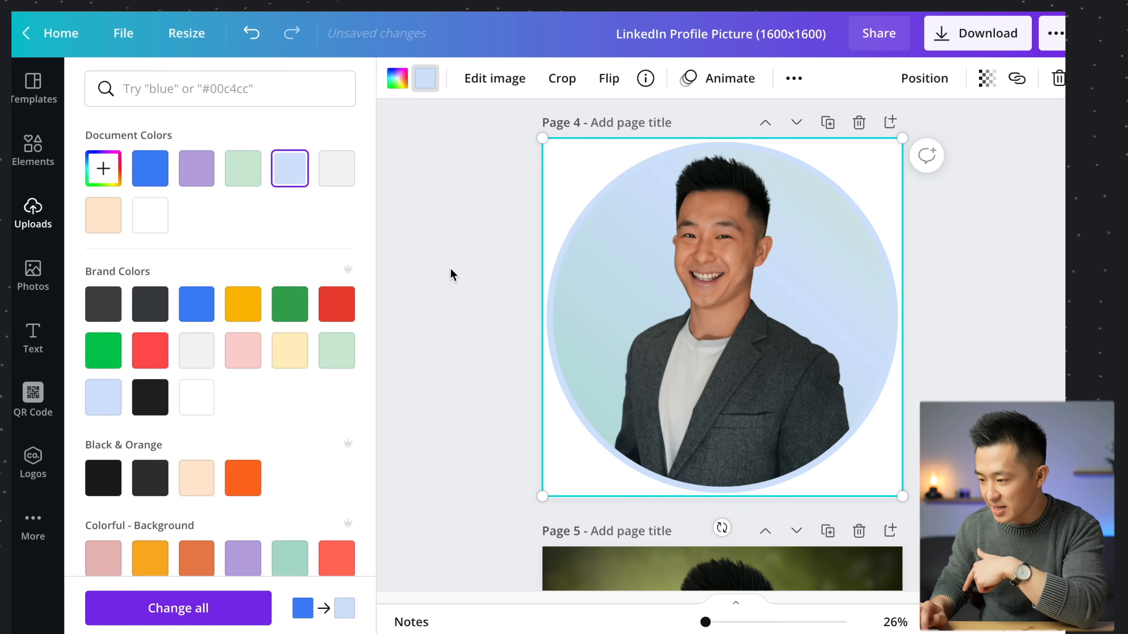
left_click(33, 212)
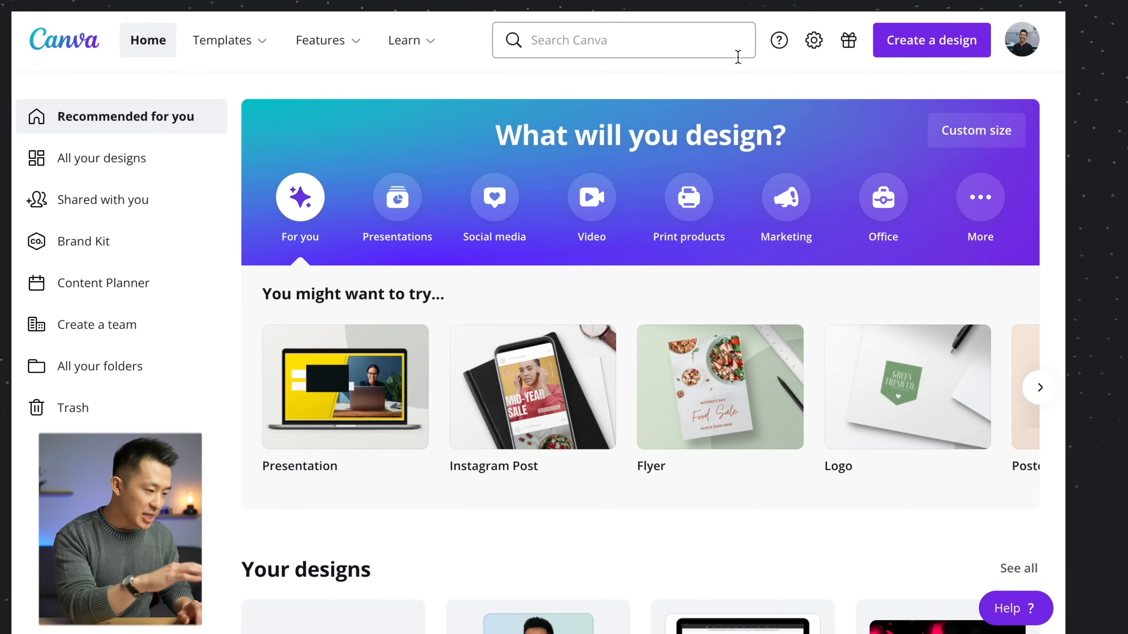
- Find the LinkedIn design and move the JS lettering onto the laptop screen
type("linkedin banner")
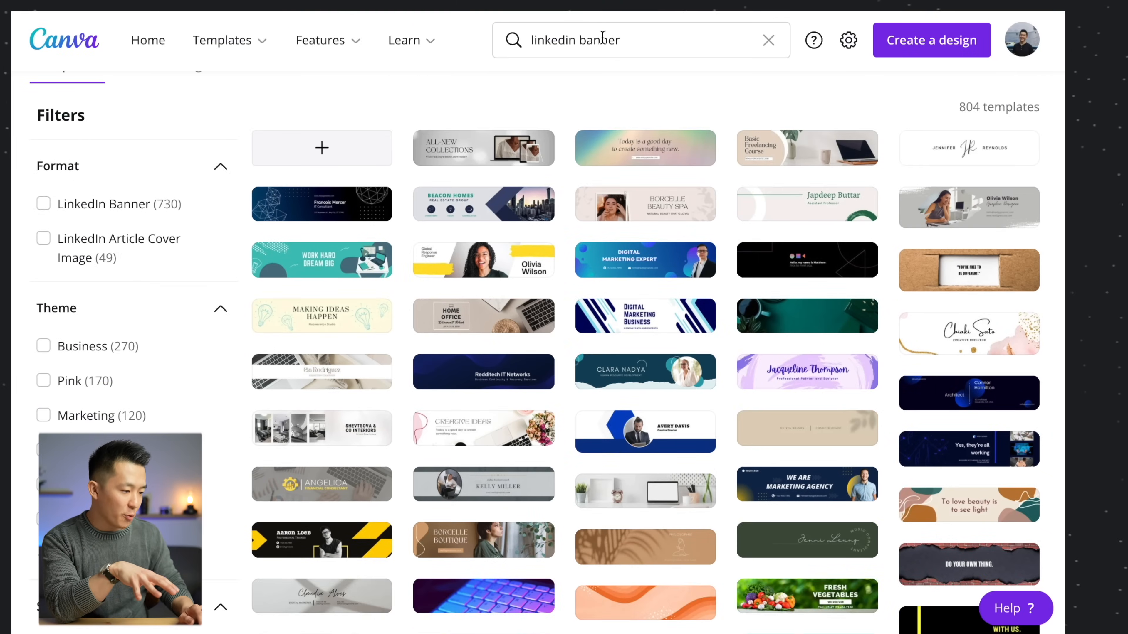
scroll("down", 3)
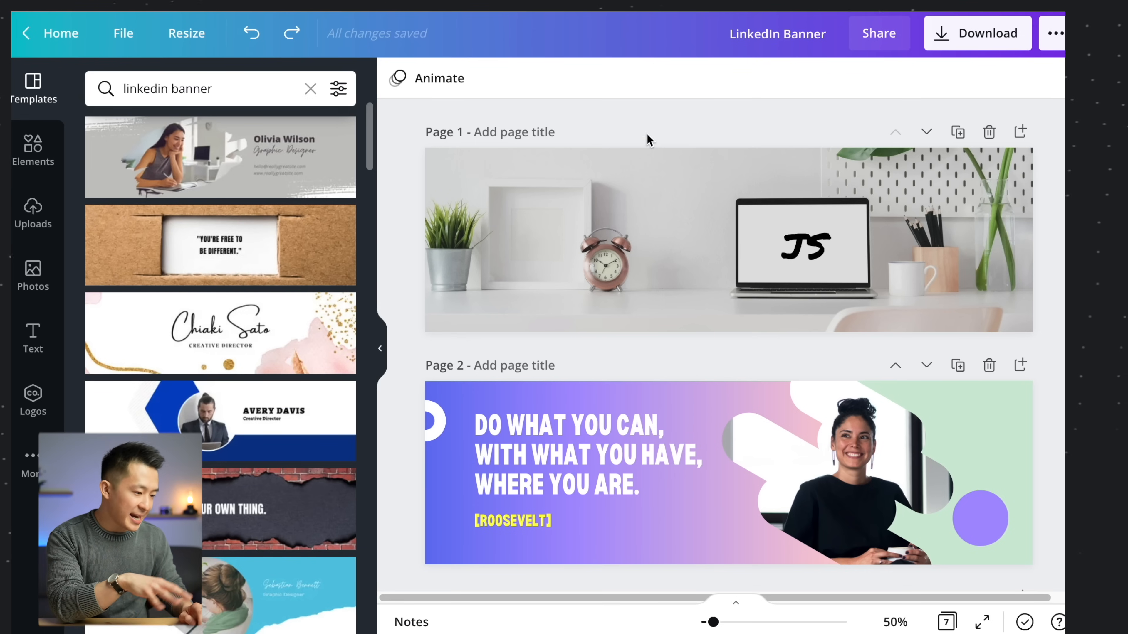
left_click(804, 246)
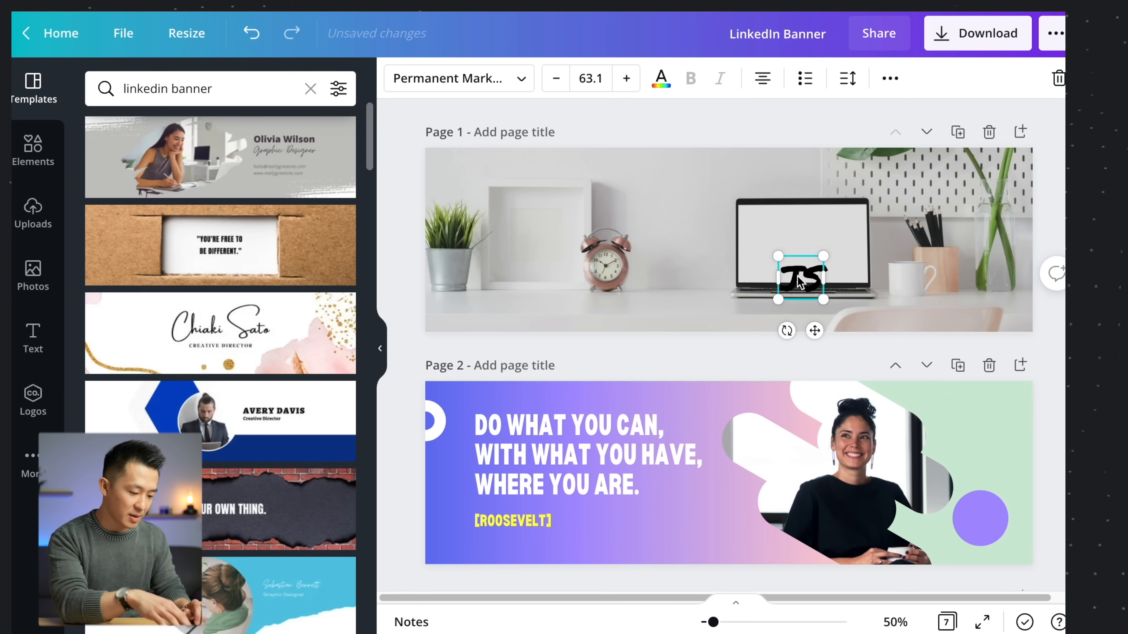
left_click_drag(800, 279, 804, 244)
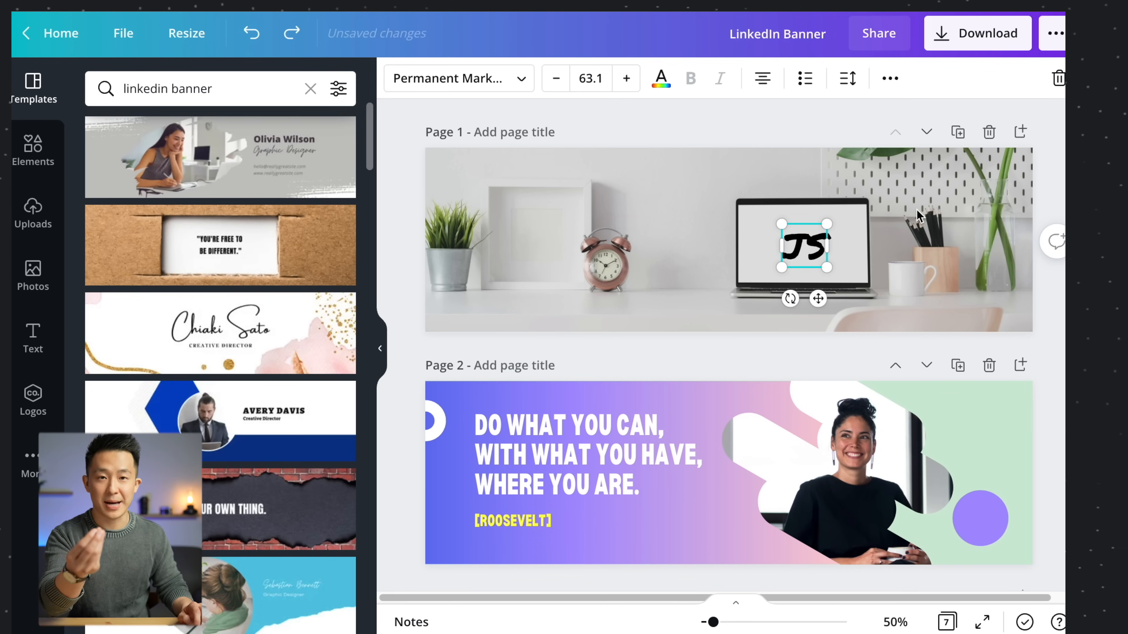
scroll("down", 3)
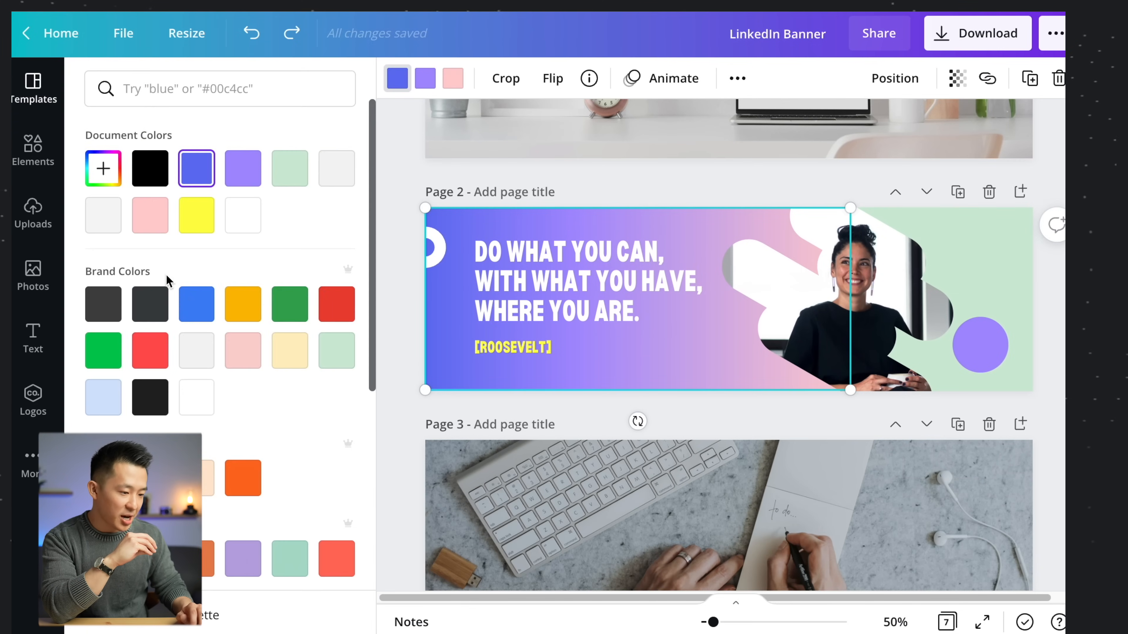
- Open the LinkedIn Banner design and select its green page background to turn it light grey
type("linkedin banner")
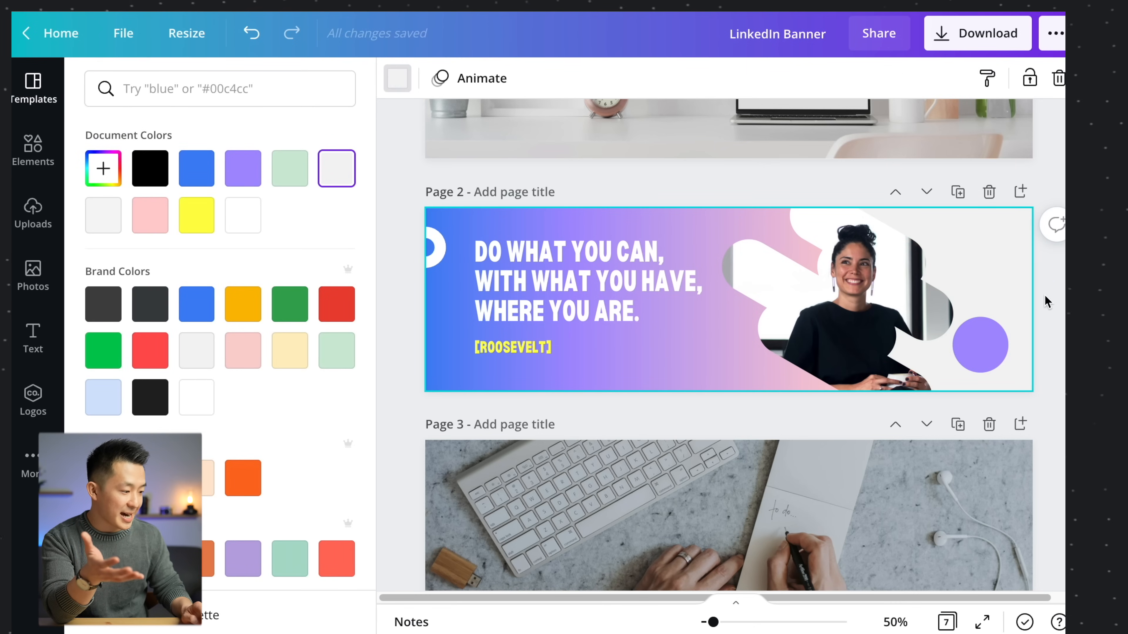
type("linkedin banner")
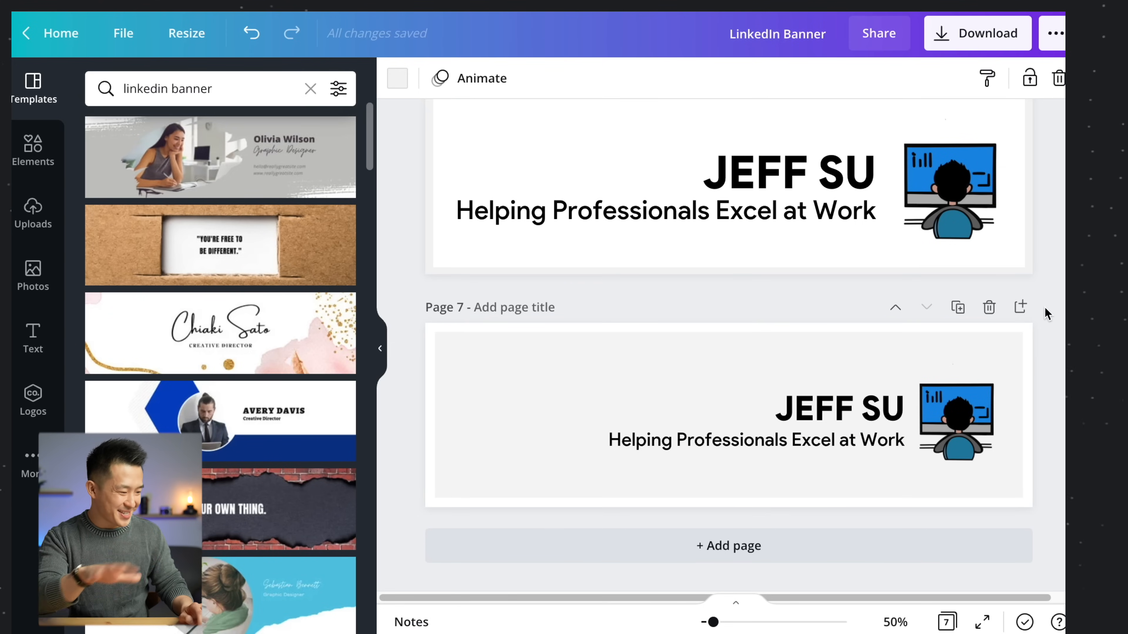
left_click(955, 417)
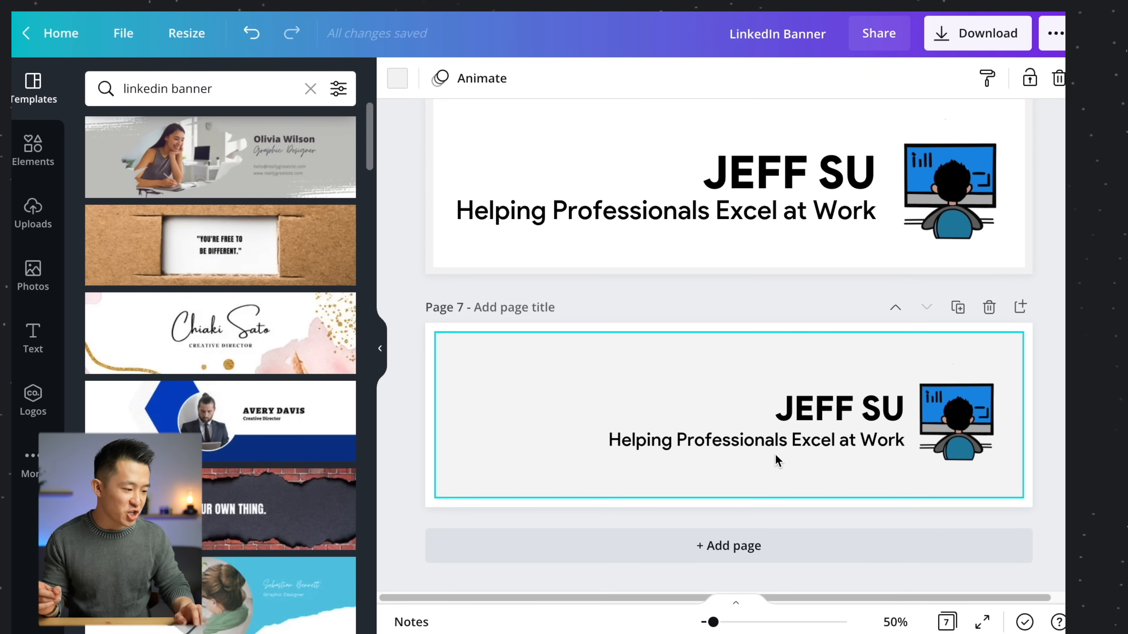
left_click(955, 421)
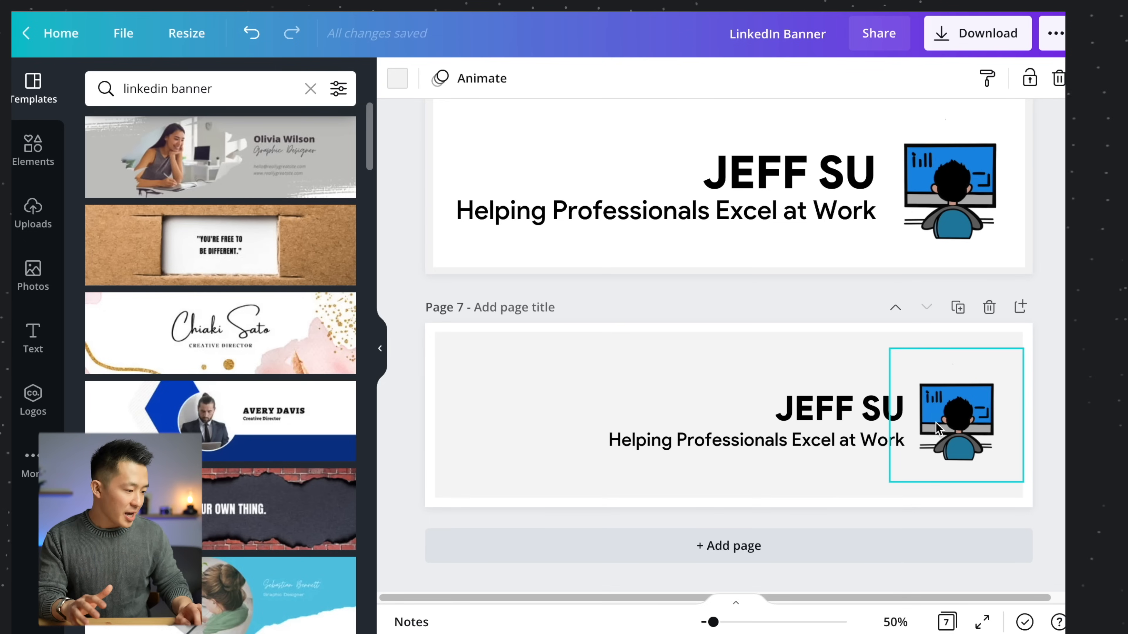
left_click(955, 414)
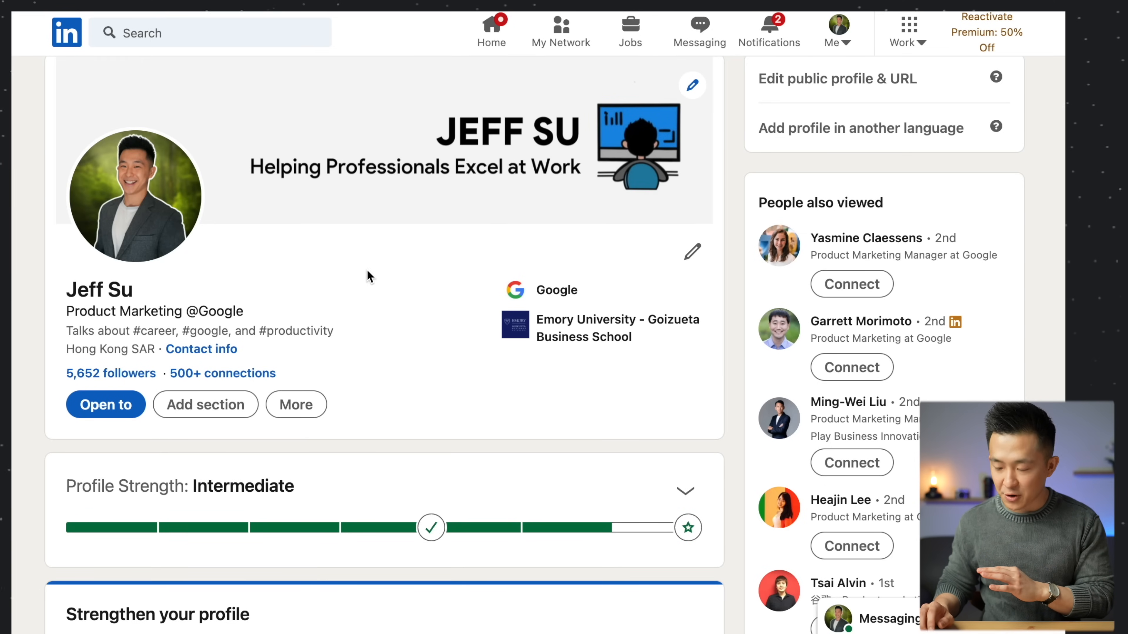
mouse_move(423, 321)
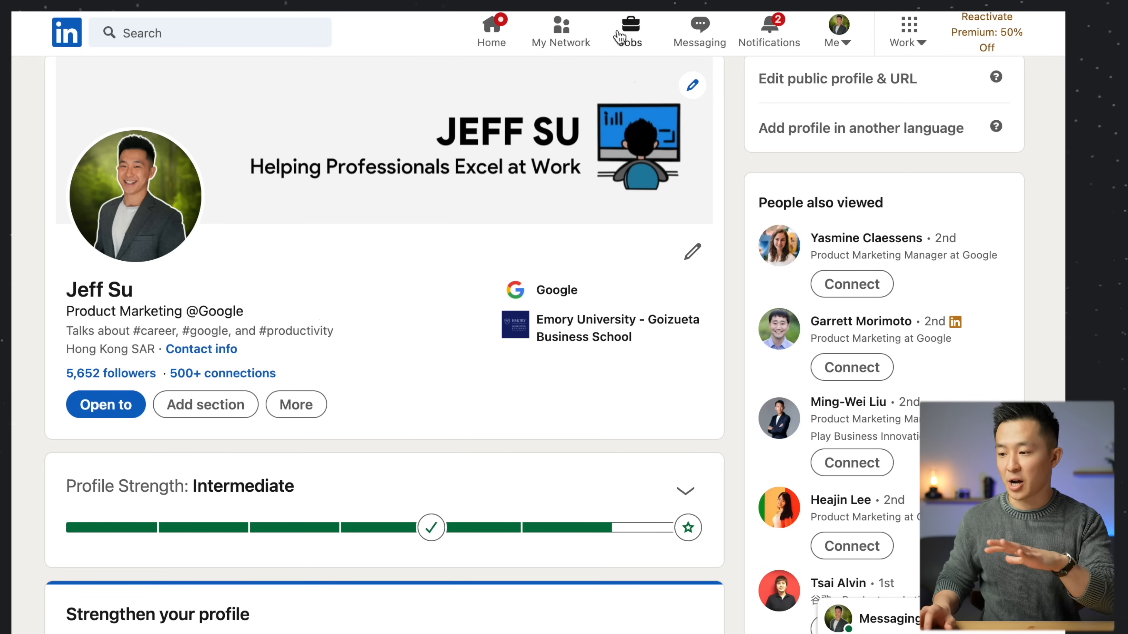
mouse_move(343, 325)
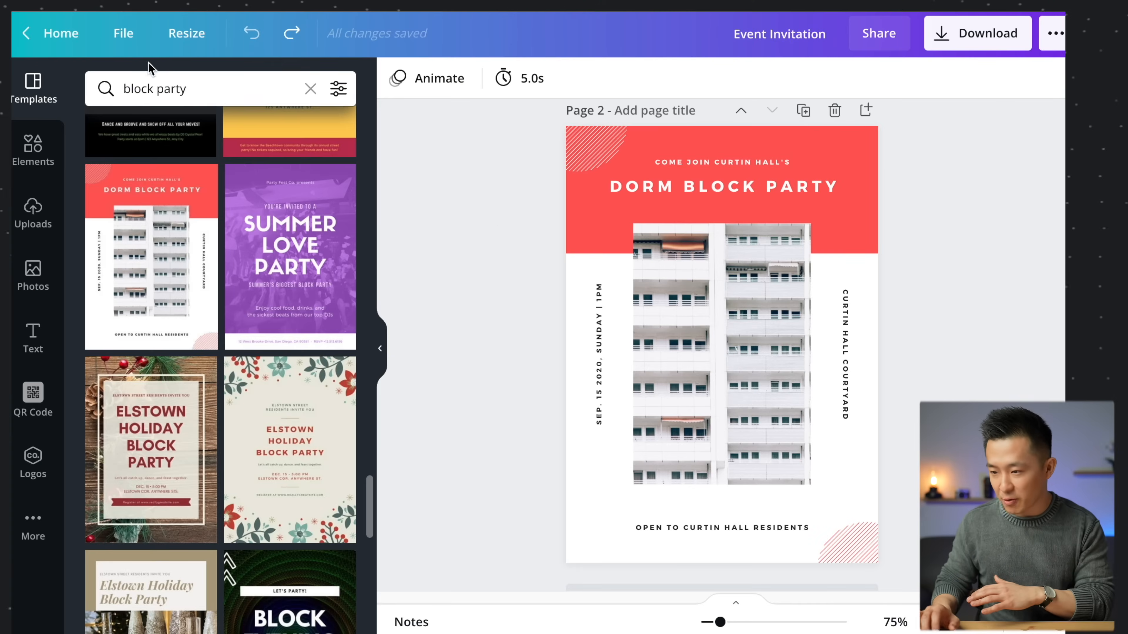
- Select the RSVP QR code on the Future of Export invitation and bring up Canva's QR code generator
left_click(123, 33)
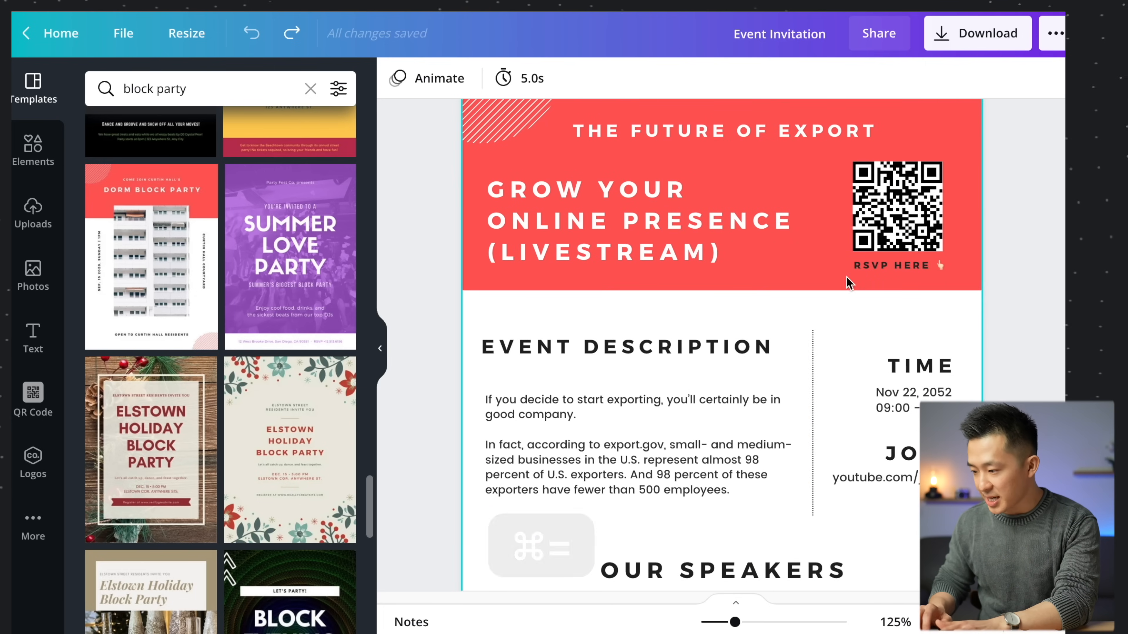
left_click(896, 206)
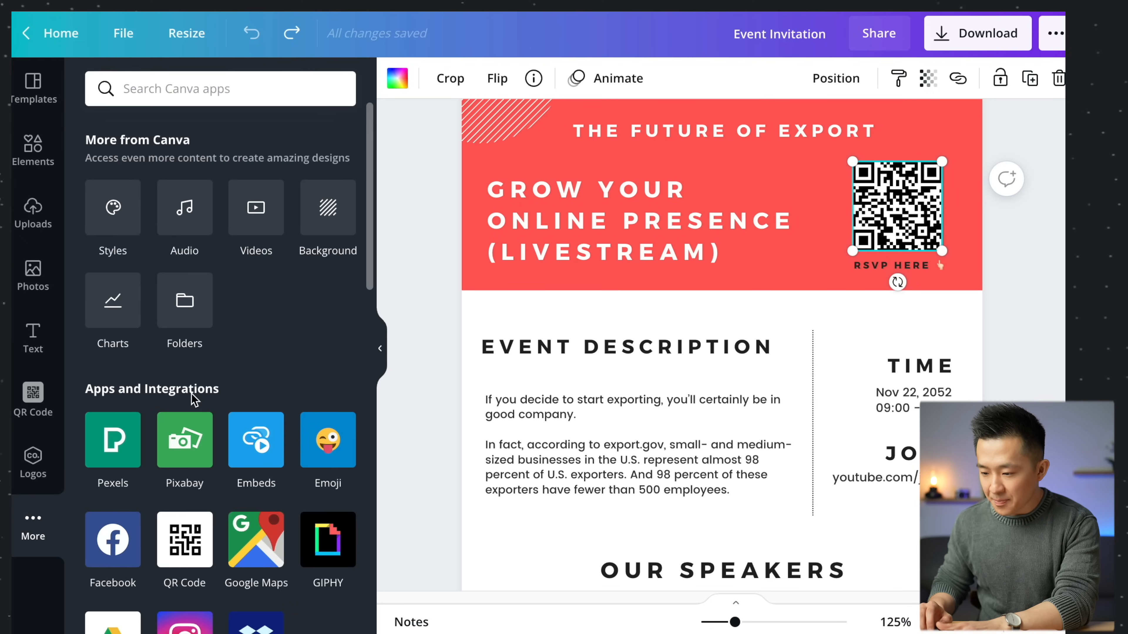
left_click(33, 397)
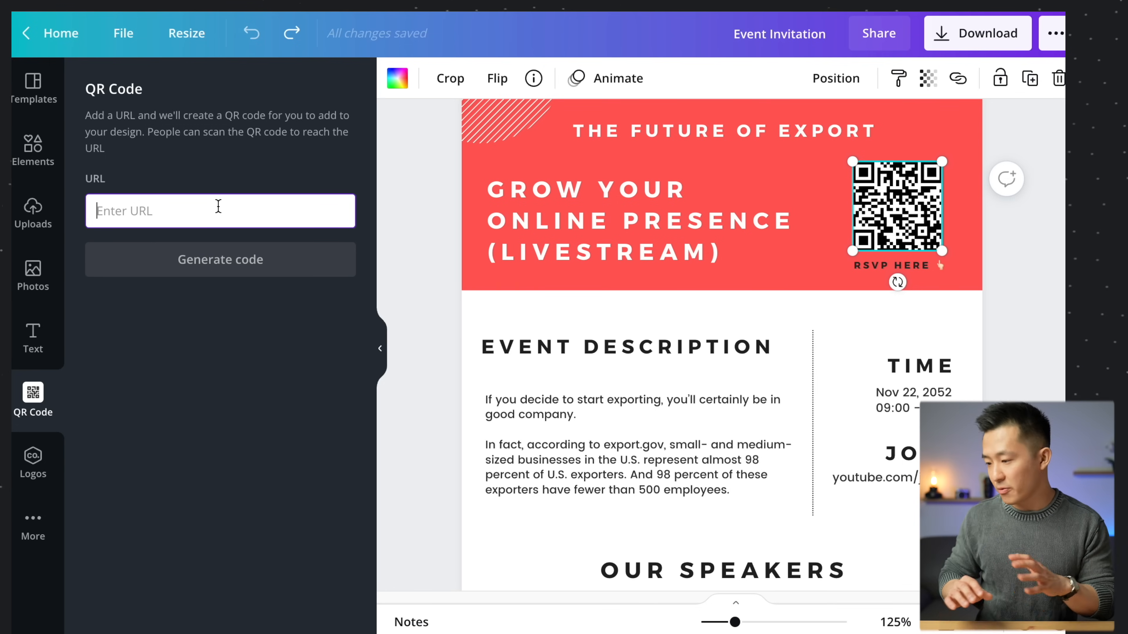
mouse_move(1006, 285)
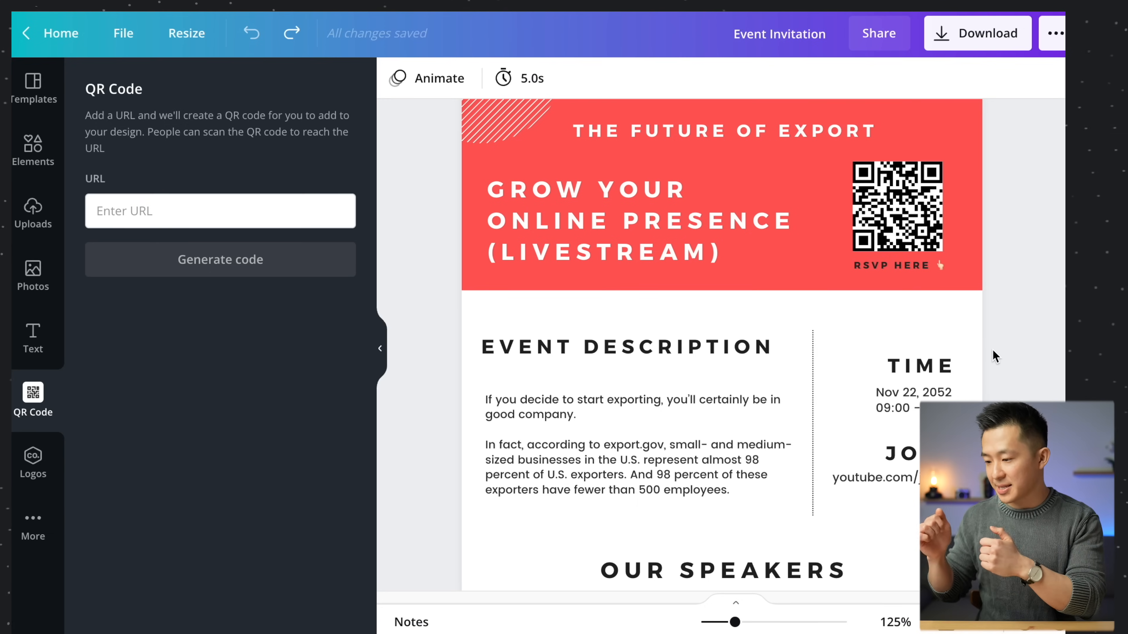
scroll("down", 3)
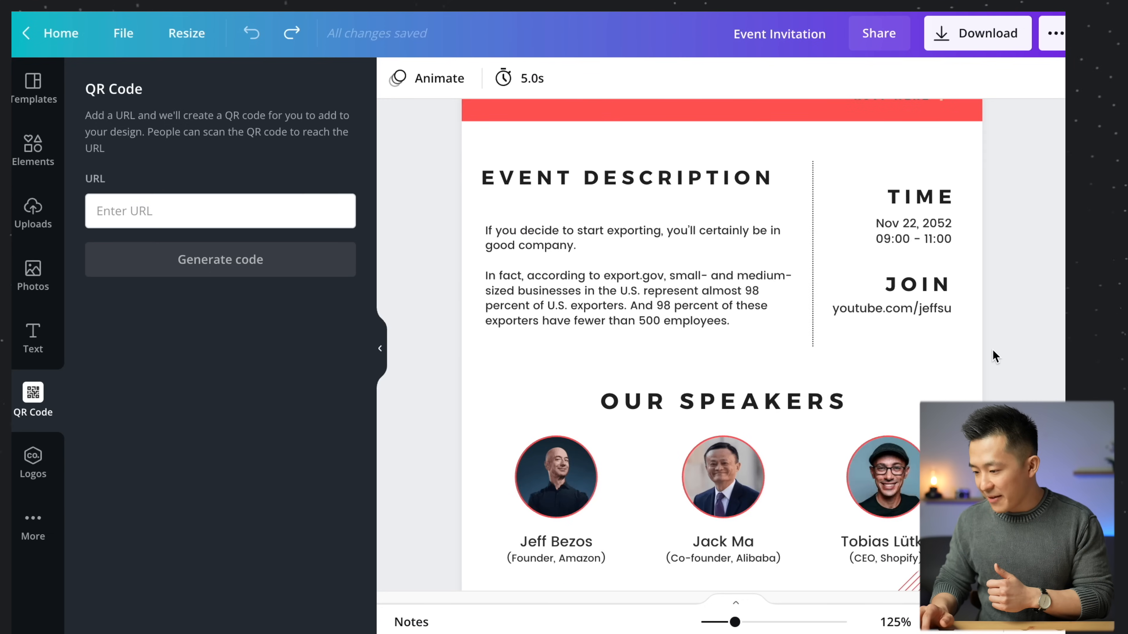
left_click(555, 477)
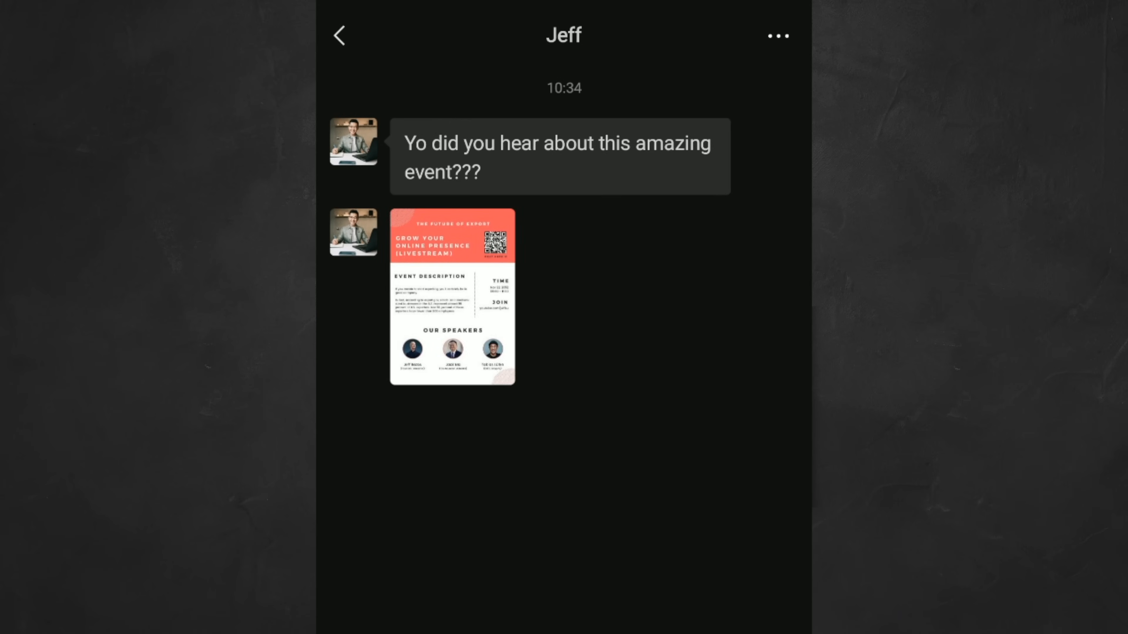
- Reply 'Oh wow that' to the shared invitation and begin a follow-up about knowing Jeff Su
type("Oh wow that")
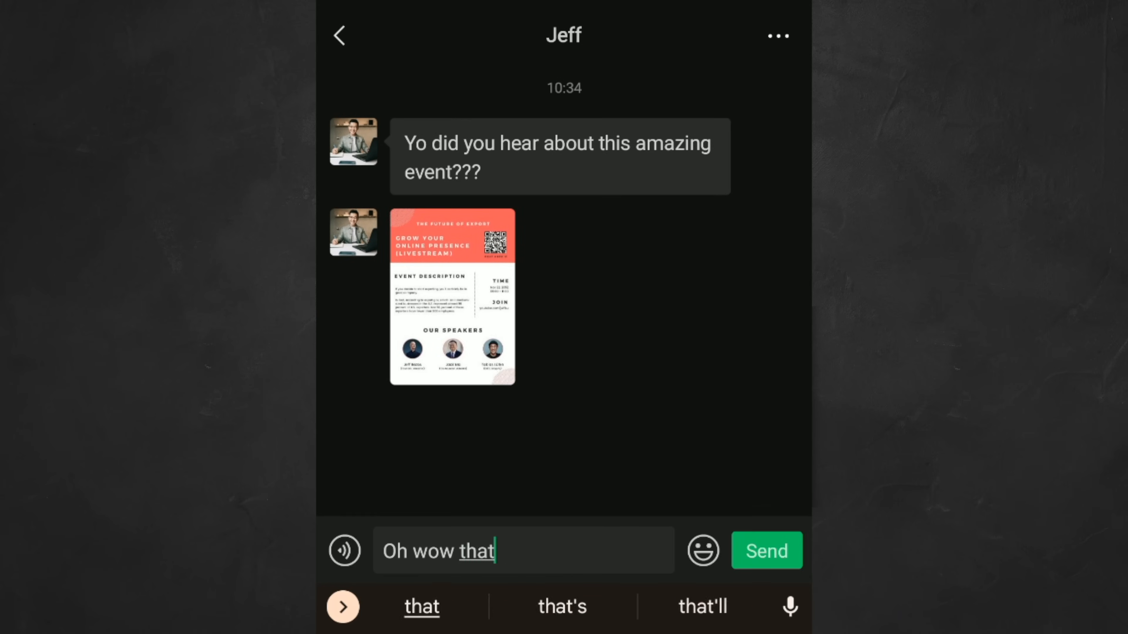
left_click(766, 550)
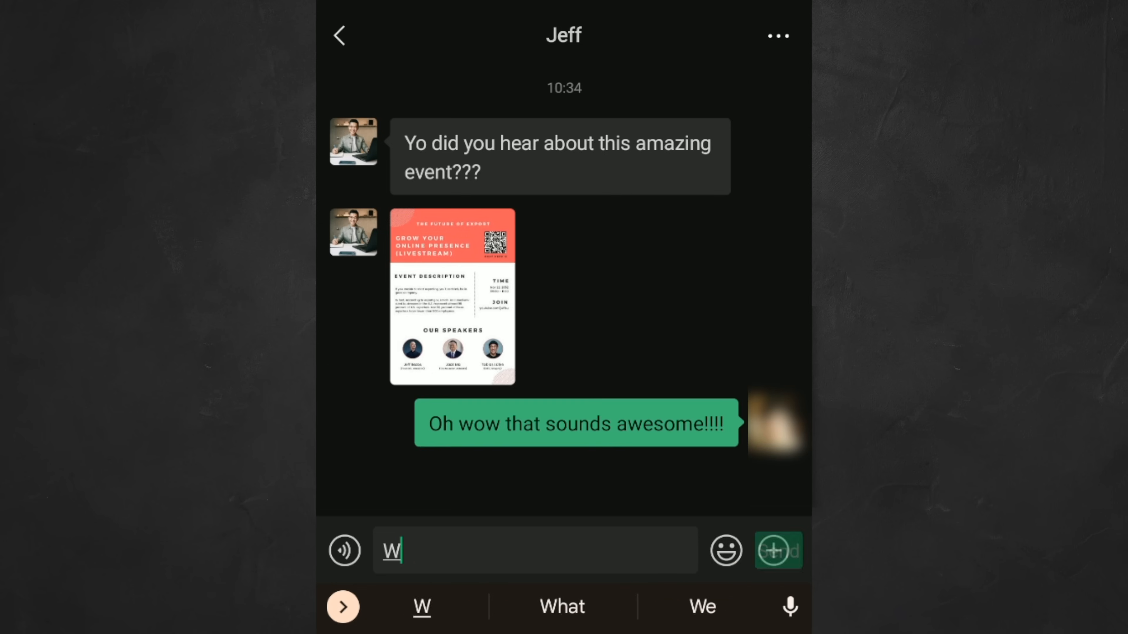
type("Wait I know who Jeff su is b")
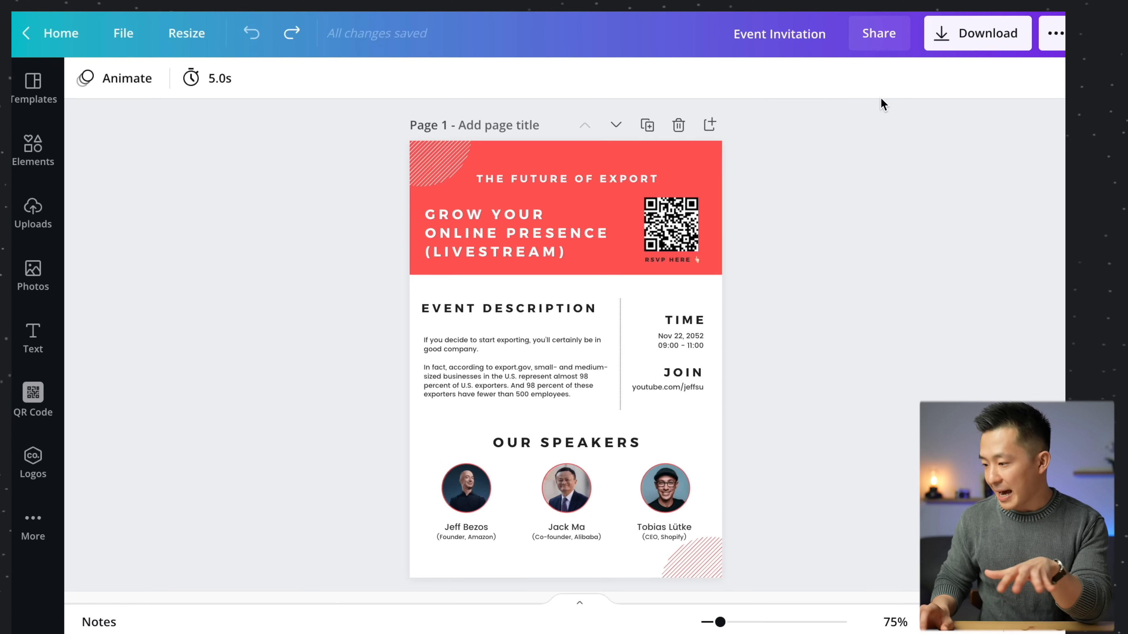
- Return from the event invitation to the Canva home page with its search box
left_click(878, 33)
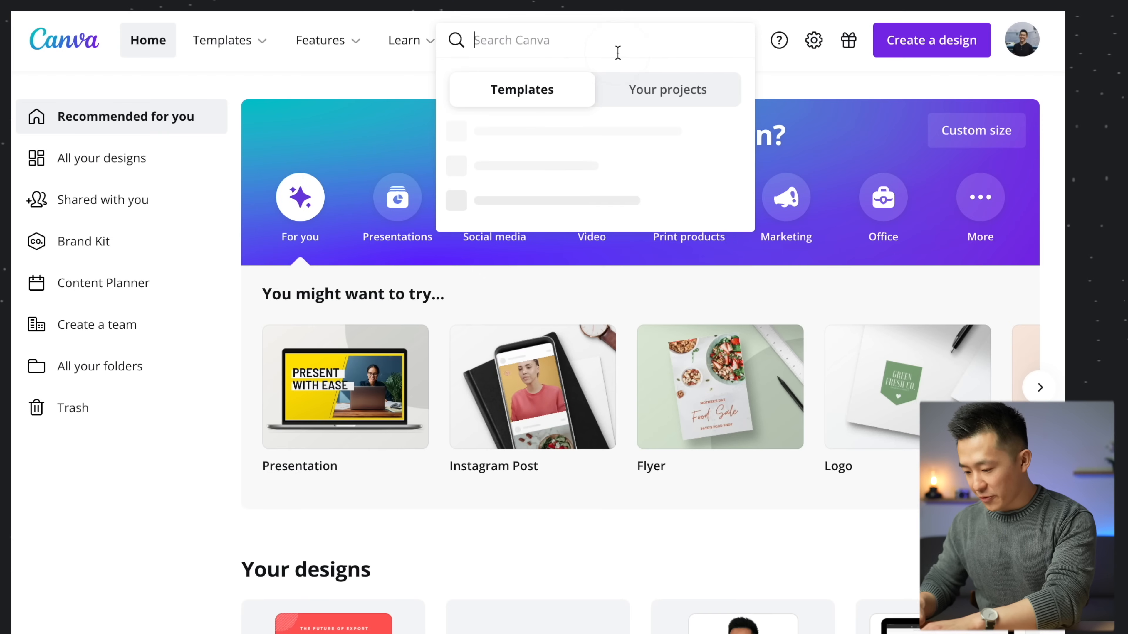
- Search 'resume' and open the minimal social media manager resume template (Patricia Brown)
type("resume")
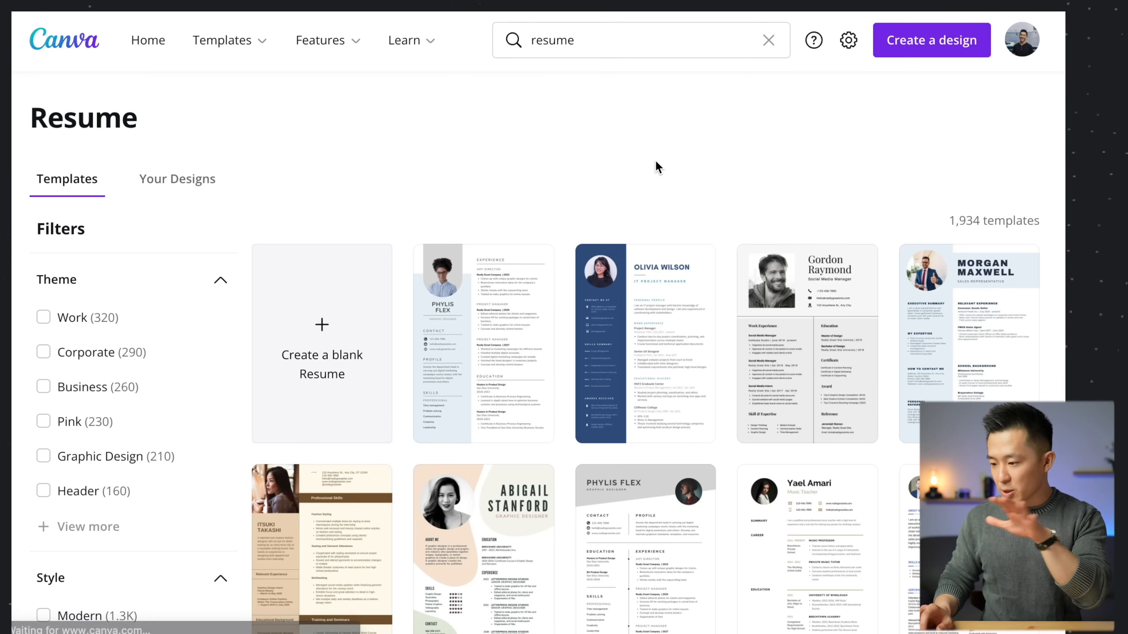
scroll("down", 3)
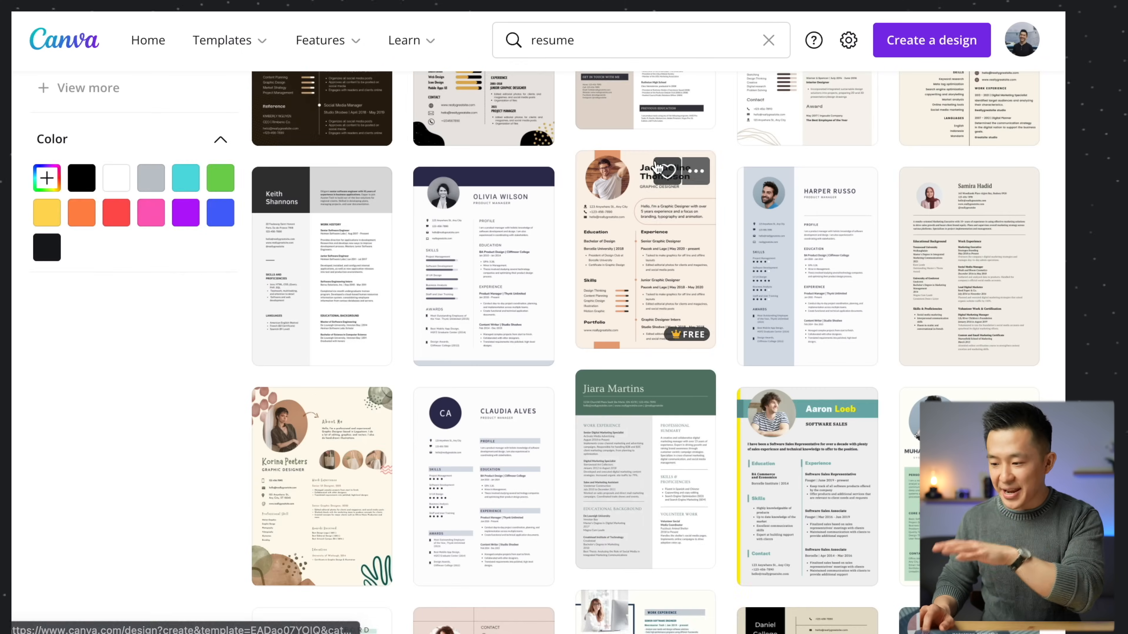
scroll("down", 3)
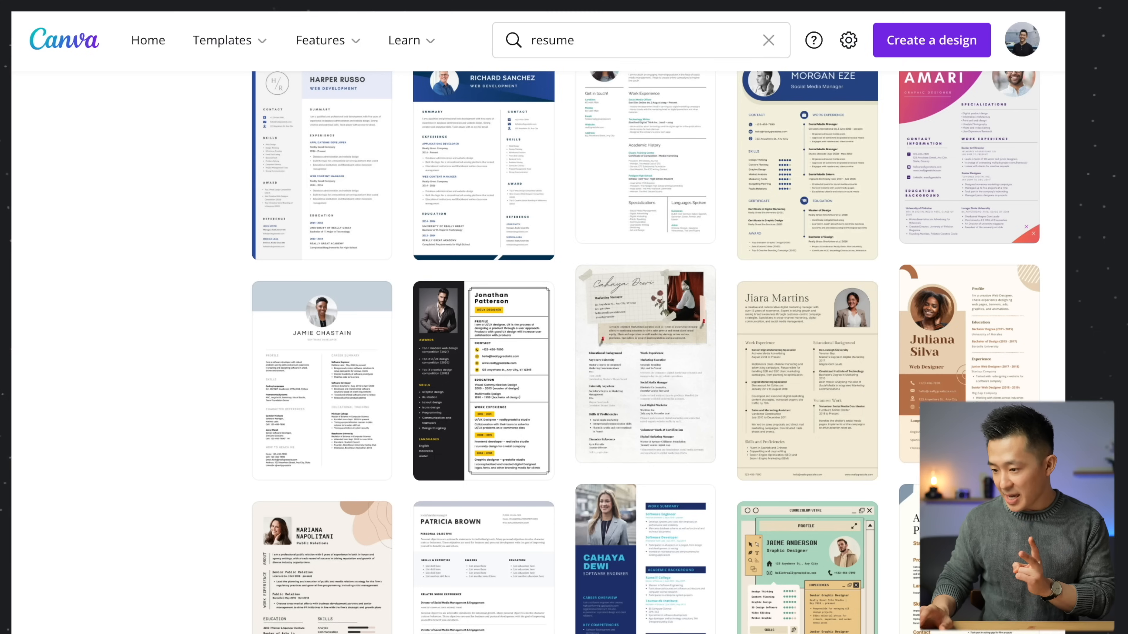
scroll("down", 3)
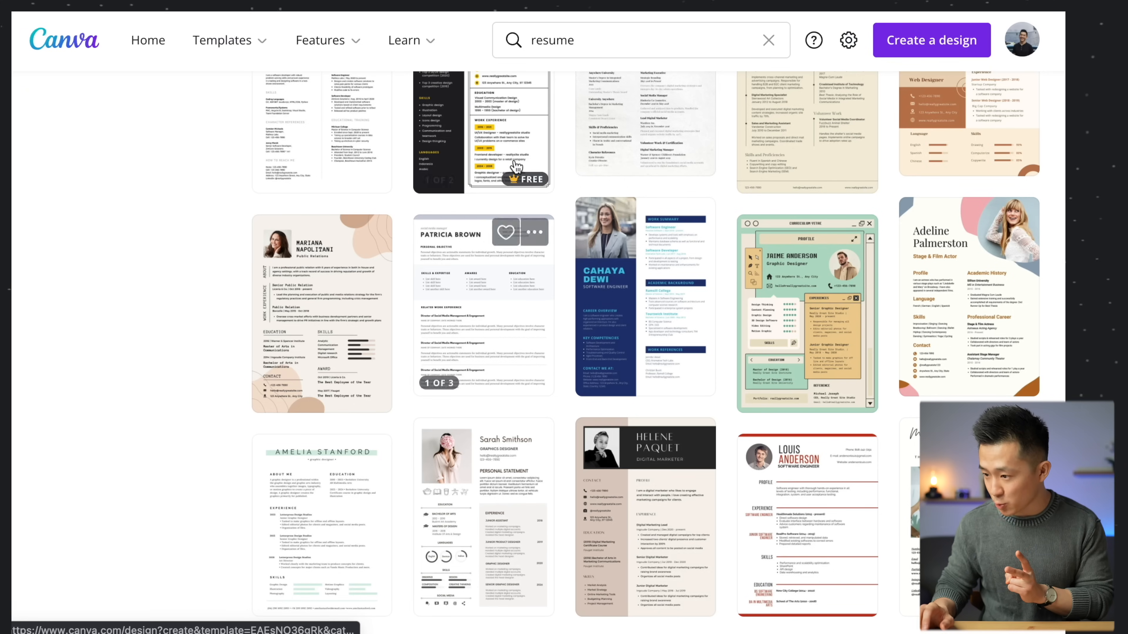
left_click(483, 309)
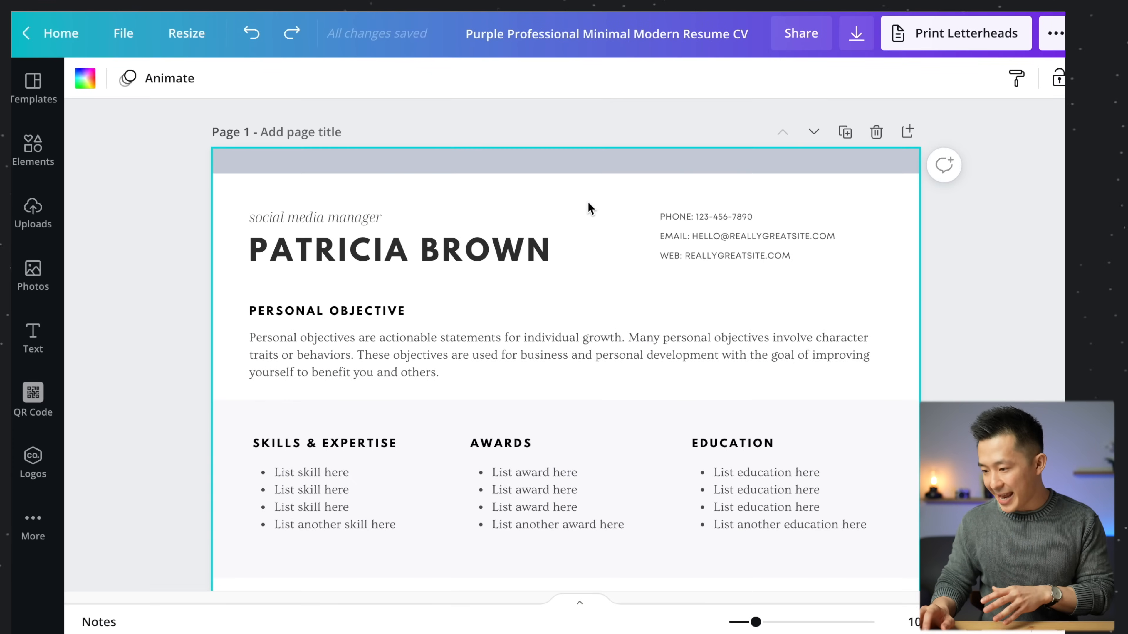
- Scroll through the resume's work experience, then go Home to reach the Custom size options
scroll("down", 3)
type("MAR 2015 - JAN 2019")
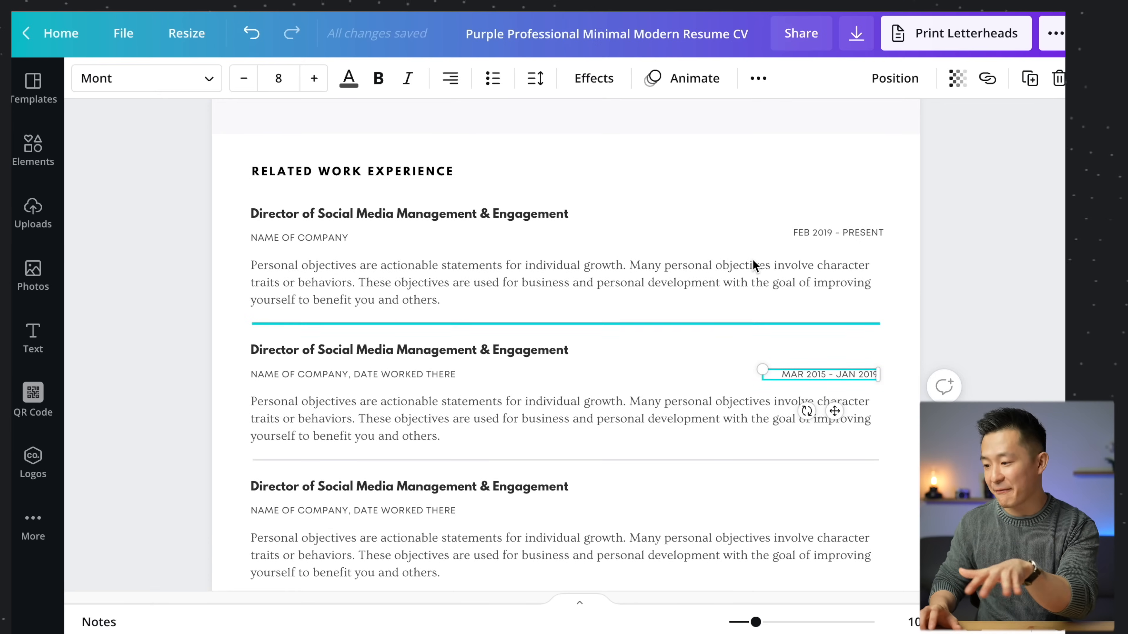
scroll("down", 3)
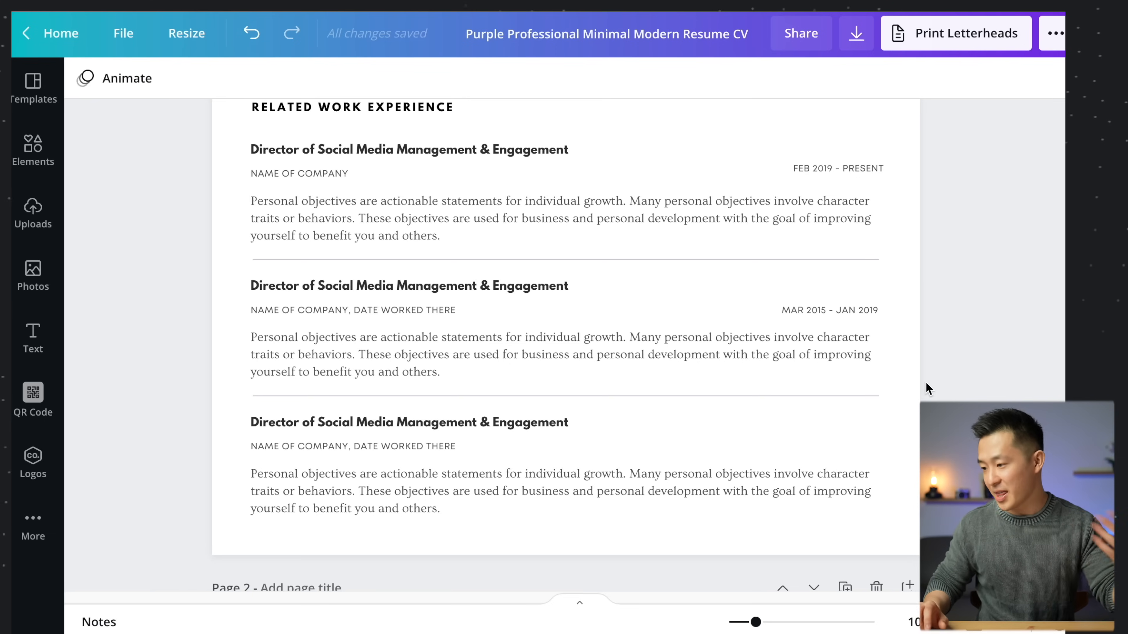
left_click(855, 33)
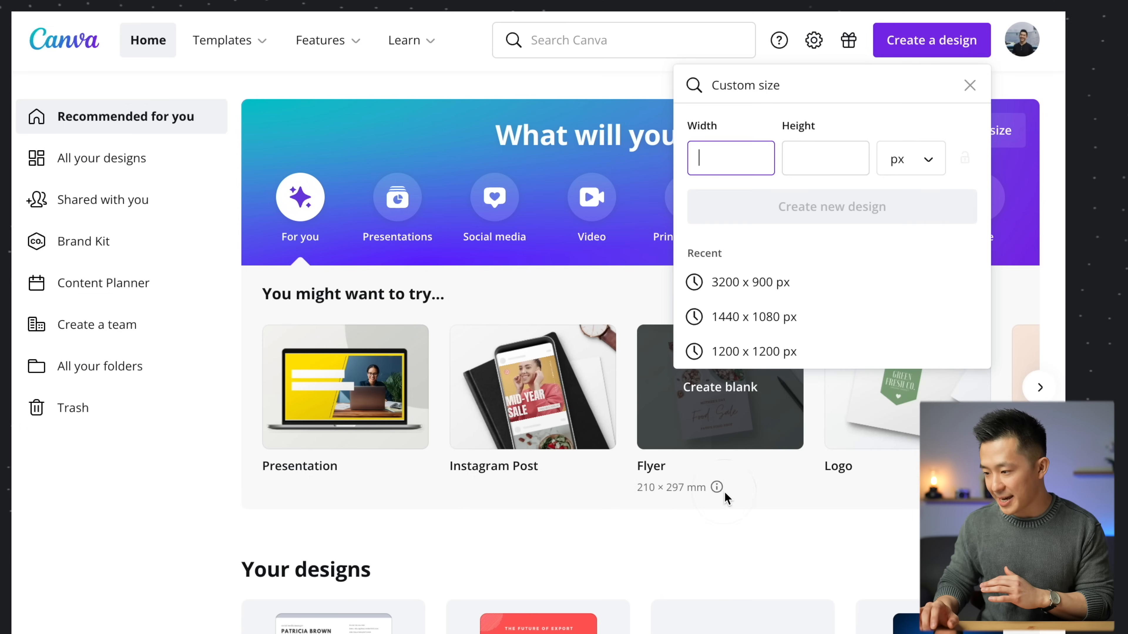
- Look up Notion cover dimensions and open the Notion Cover Page (1500x600) OCTOBER design
left_click(908, 158)
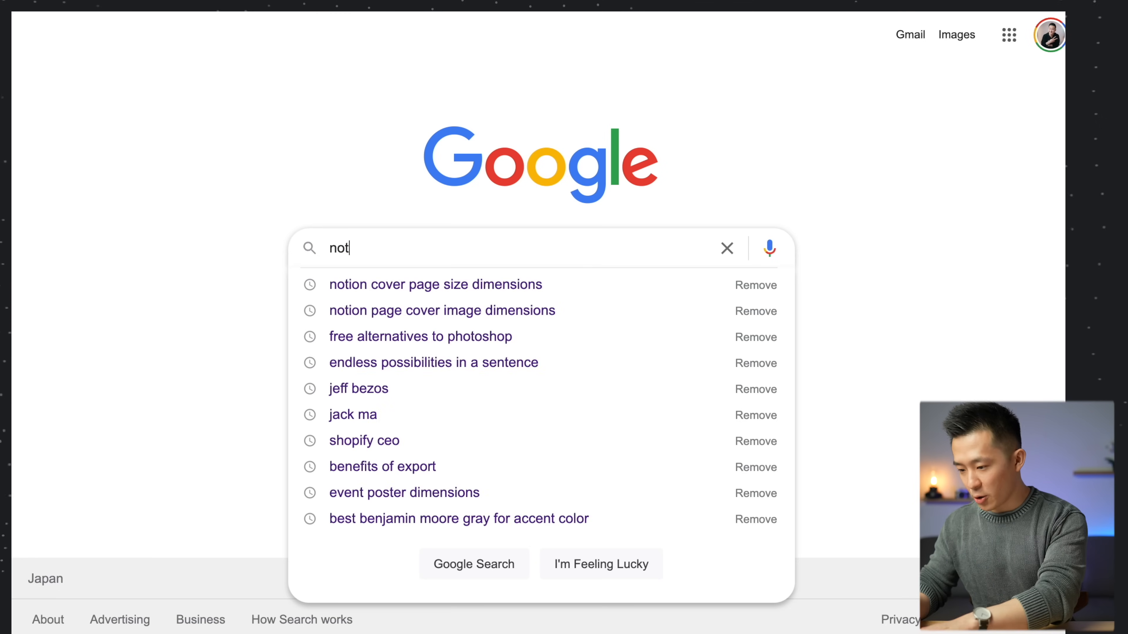
left_click(435, 284)
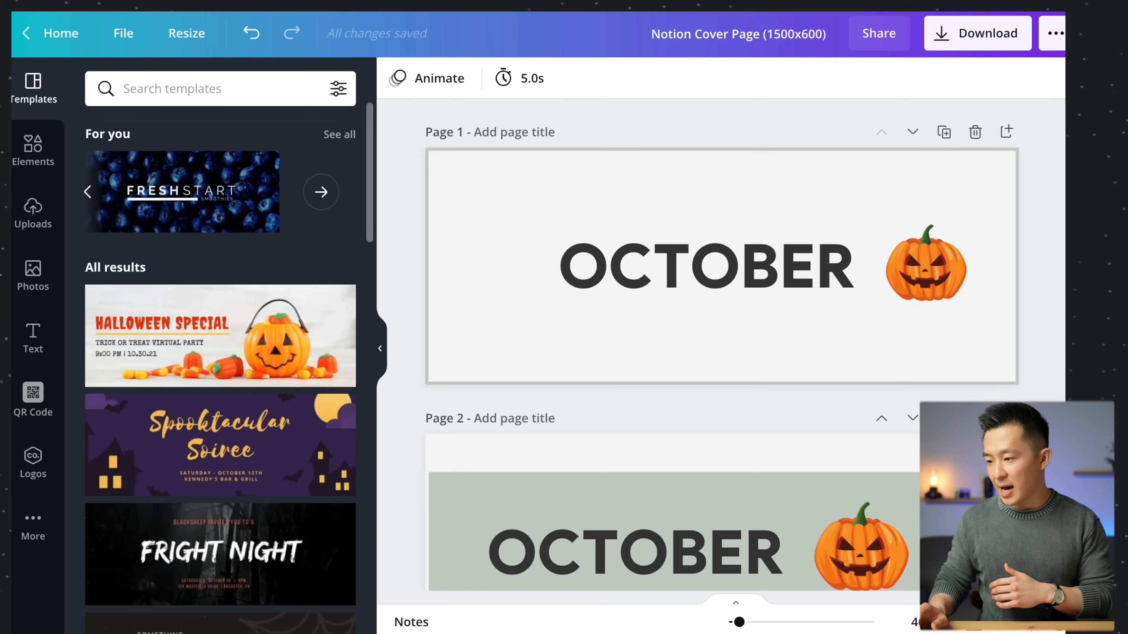
- Bring up Download set to PNG at 1500×600 for all three Notion cover pages, then switch apps
left_click(737, 33)
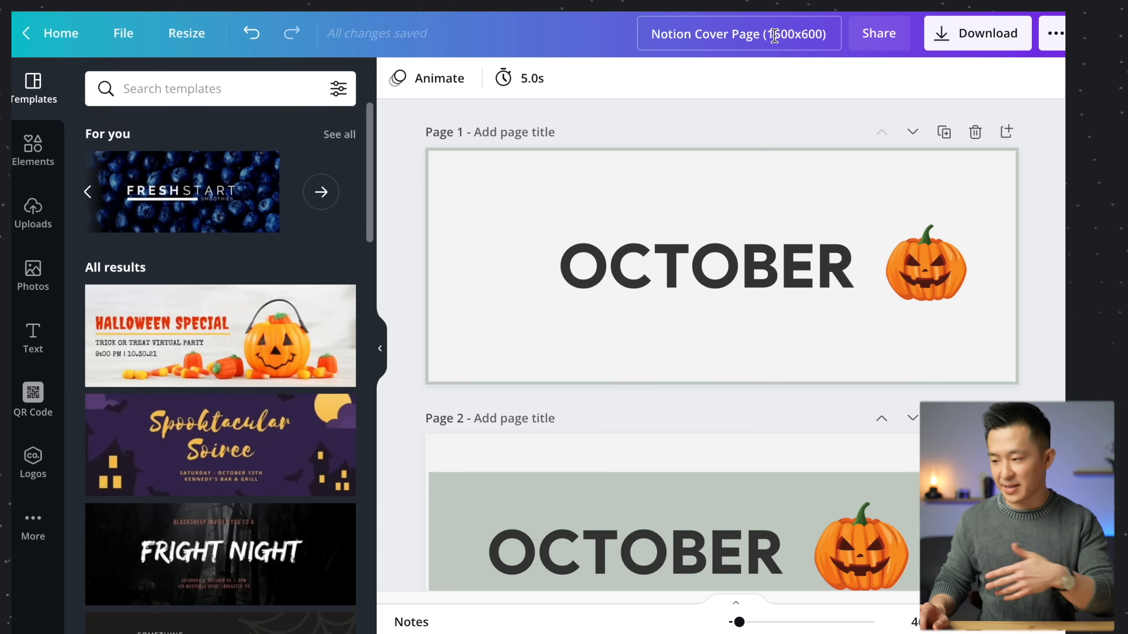
left_click(721, 267)
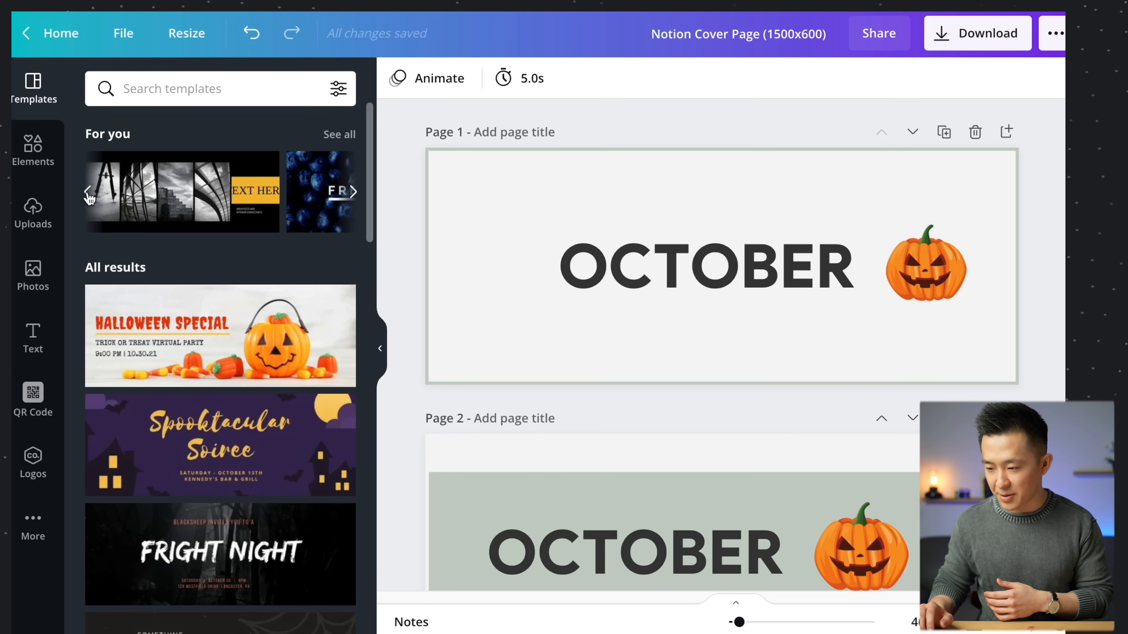
left_click(219, 335)
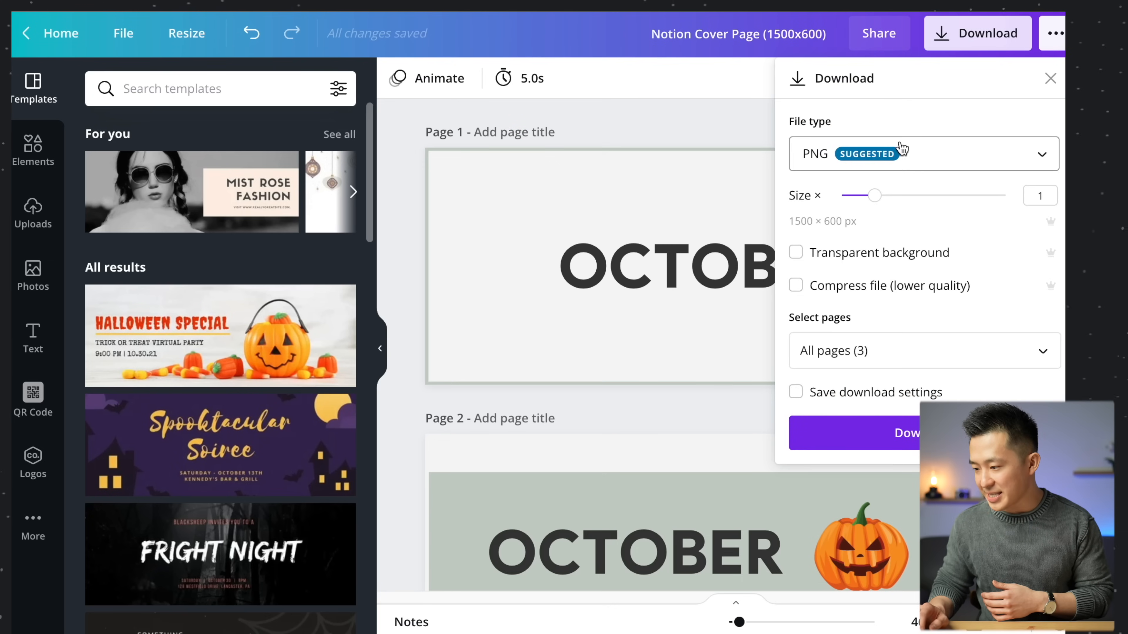
key("cmd+tab")
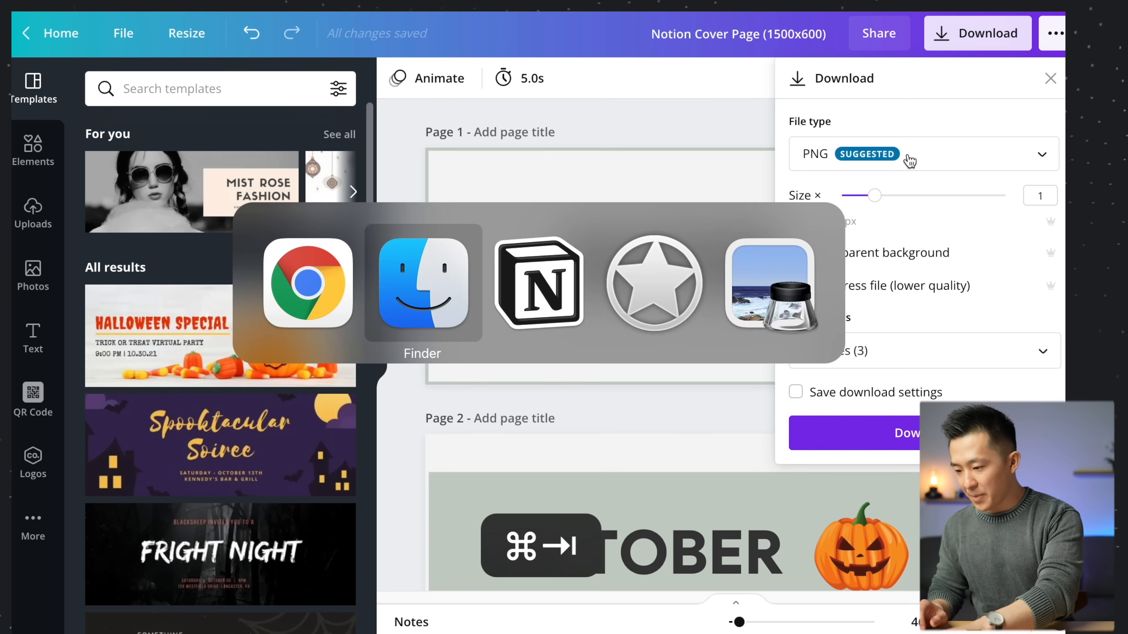